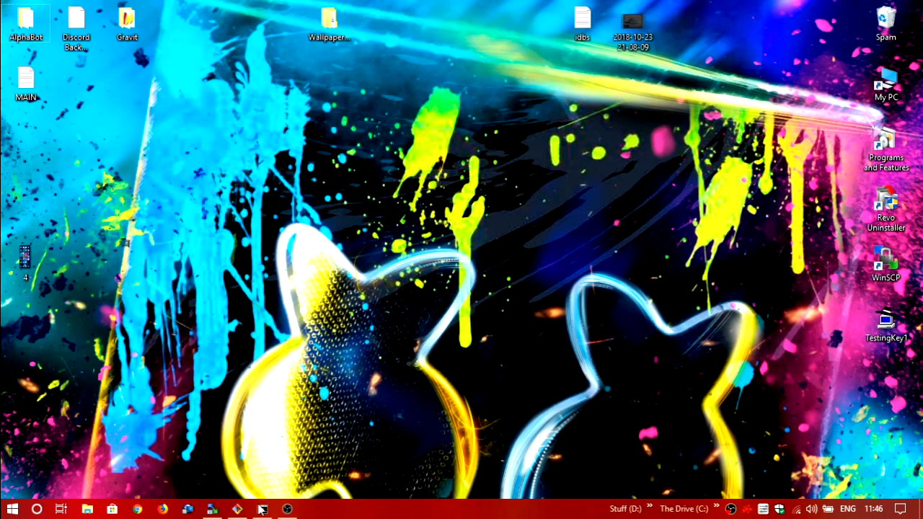
Step: Launch a cmd.exe window from the taskbar and dismiss the desktop context menu
{"action": "left_click", "coordinate": [265, 509]}
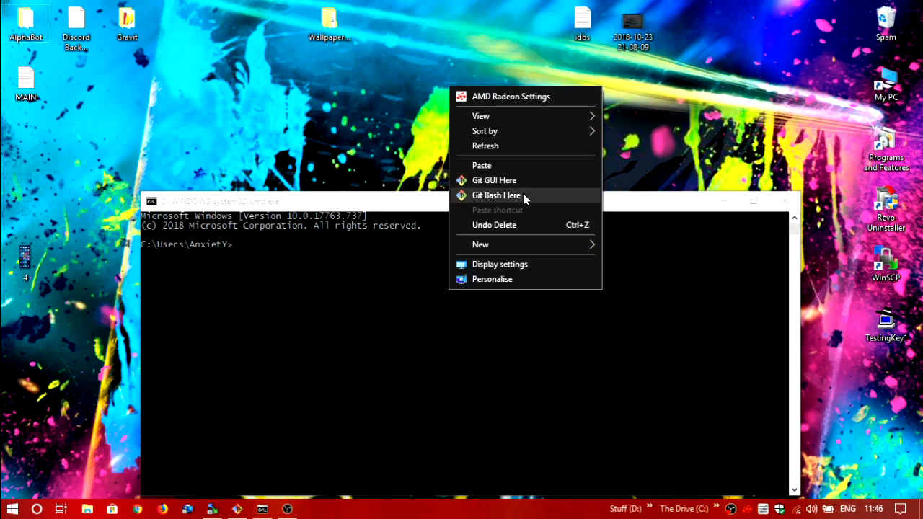
{"action": "left_click", "coordinate": [367, 147]}
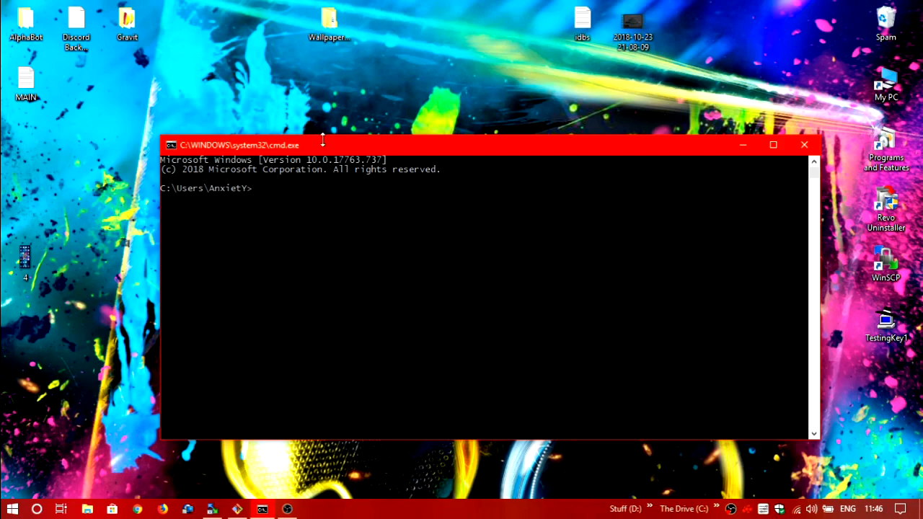
{"action": "mouse_move", "coordinate": [305, 439]}
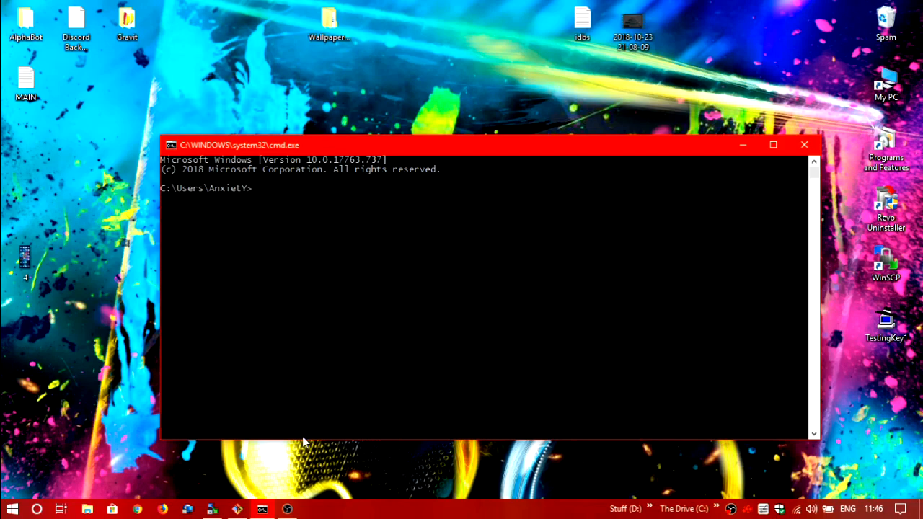
{"action": "mouse_move", "coordinate": [321, 186]}
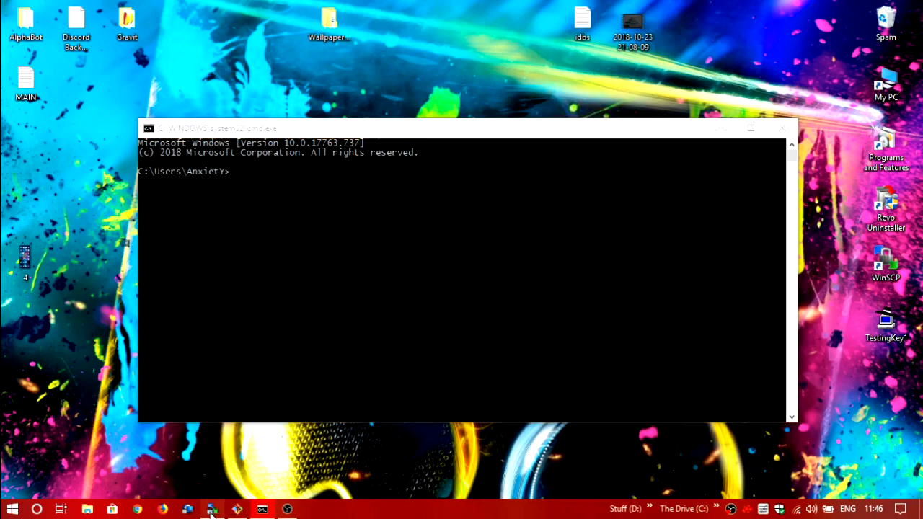
Step: In WinSCP, enter the team folder and open bombsquad_server in the editor, maximized
{"action": "left_click", "coordinate": [214, 508]}
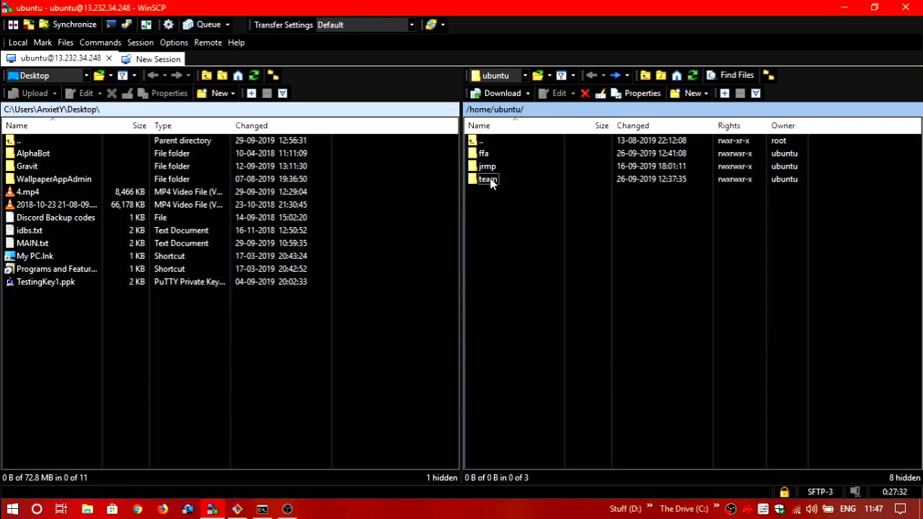
{"action": "double_click", "coordinate": [486, 179]}
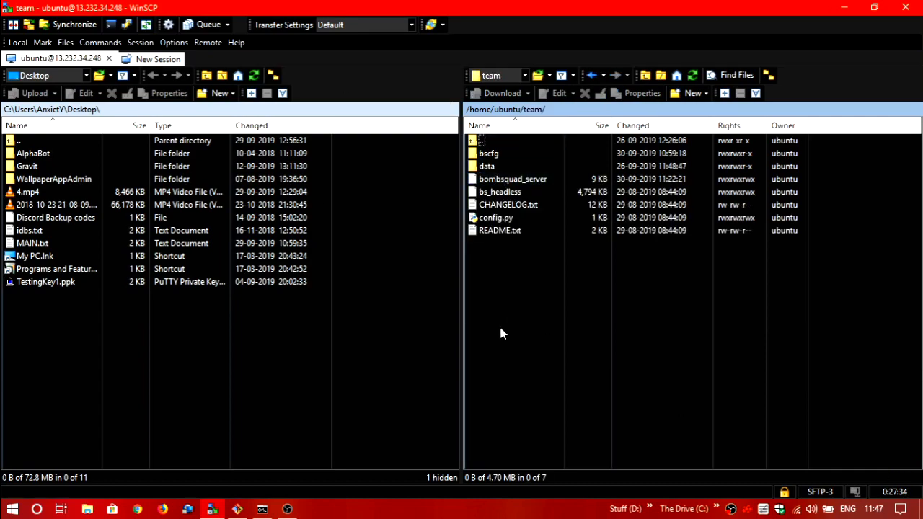
{"action": "double_click", "coordinate": [513, 179]}
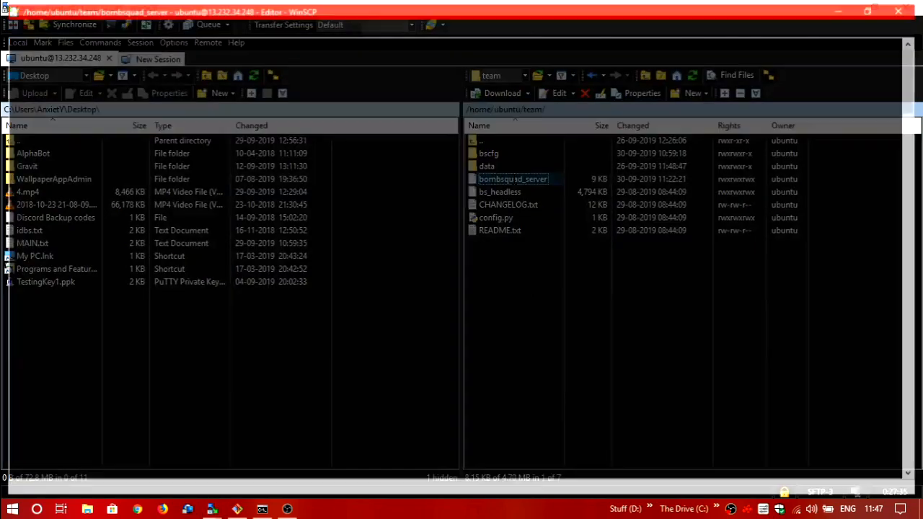
{"action": "double_click", "coordinate": [514, 179]}
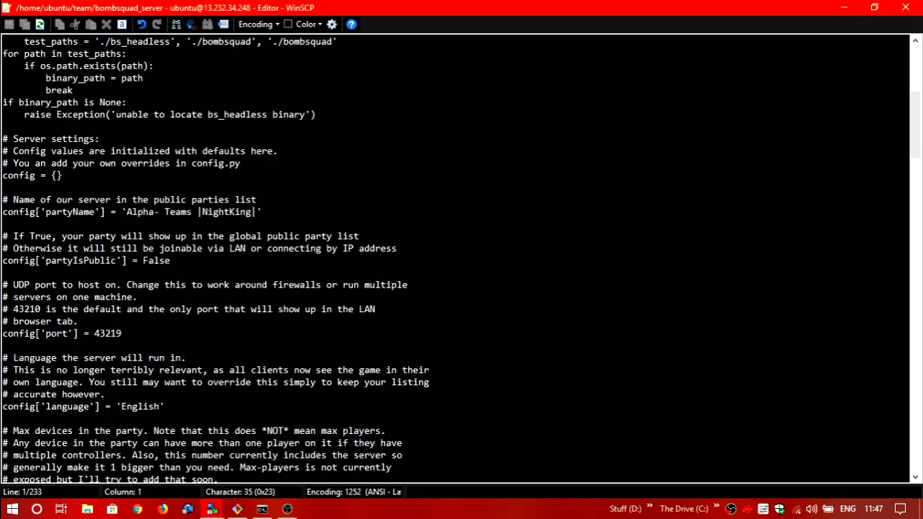
Step: Scroll the script to the telnet port and password settings and highlight them
{"action": "scroll", "scroll_direction": "down", "scroll_amount": 3}
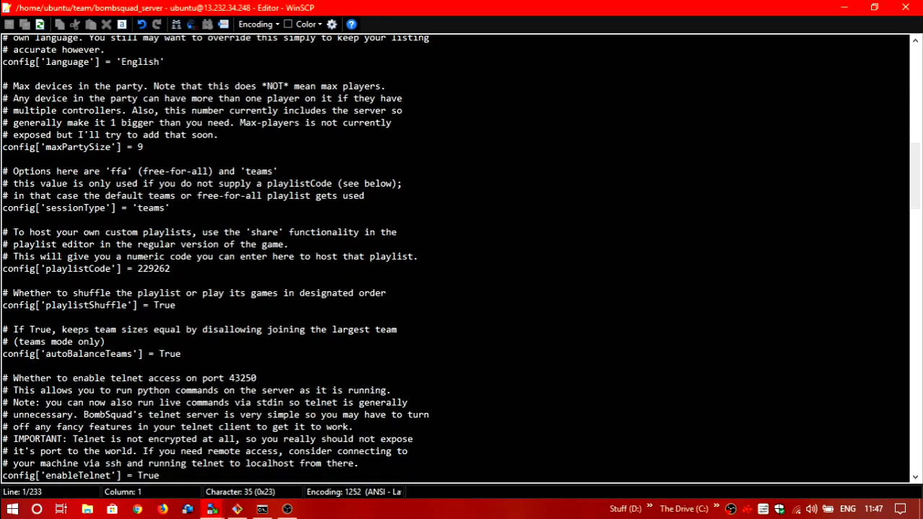
{"action": "scroll", "scroll_direction": "down", "scroll_amount": 3}
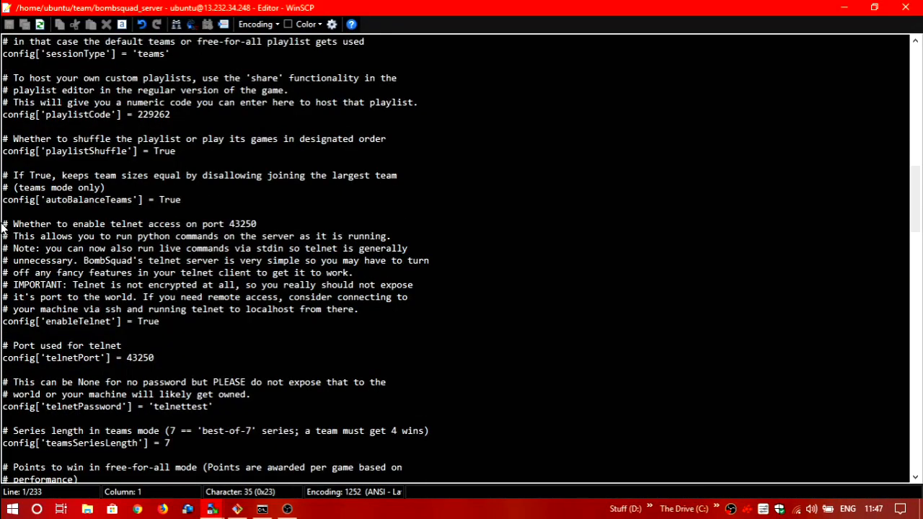
{"action": "left_click_drag", "start_coordinate": [3, 224], "coordinate": [162, 320]}
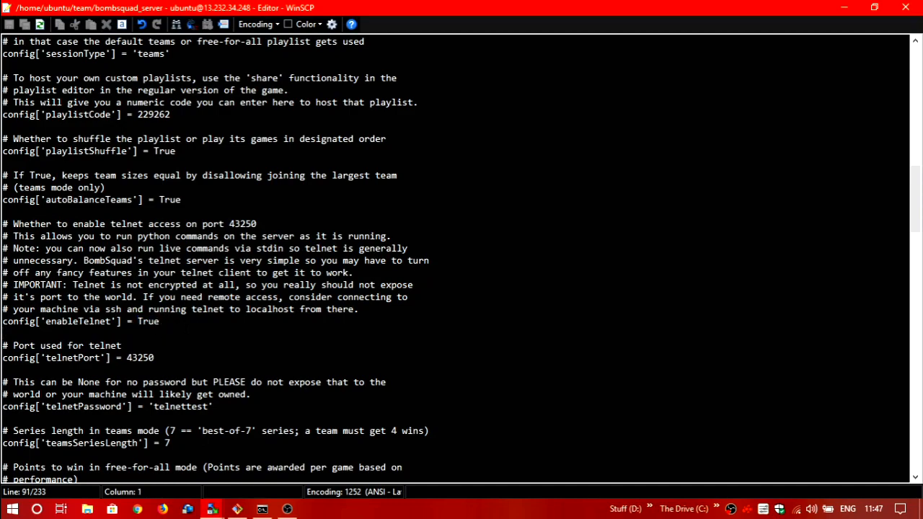
{"action": "scroll", "scroll_direction": "down", "scroll_amount": 3}
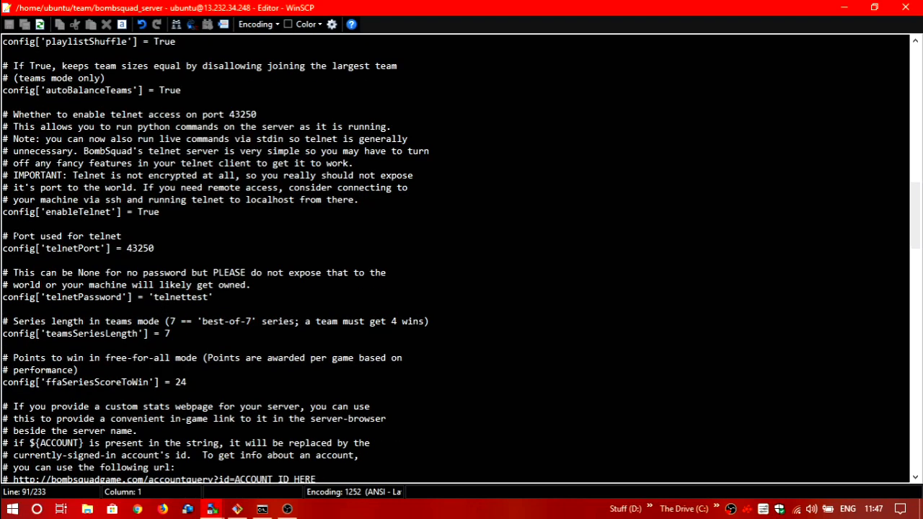
{"action": "left_click_drag", "start_coordinate": [3, 237], "coordinate": [153, 248]}
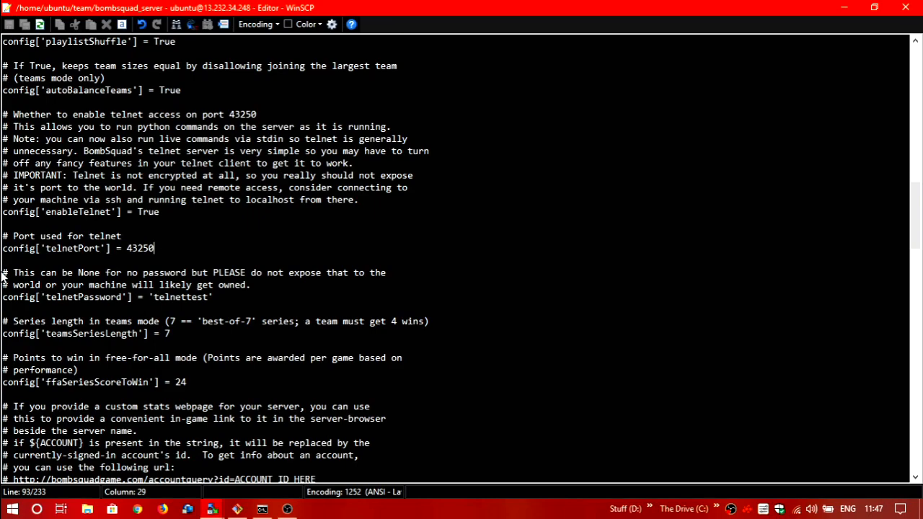
{"action": "left_click_drag", "start_coordinate": [3, 272], "coordinate": [216, 297]}
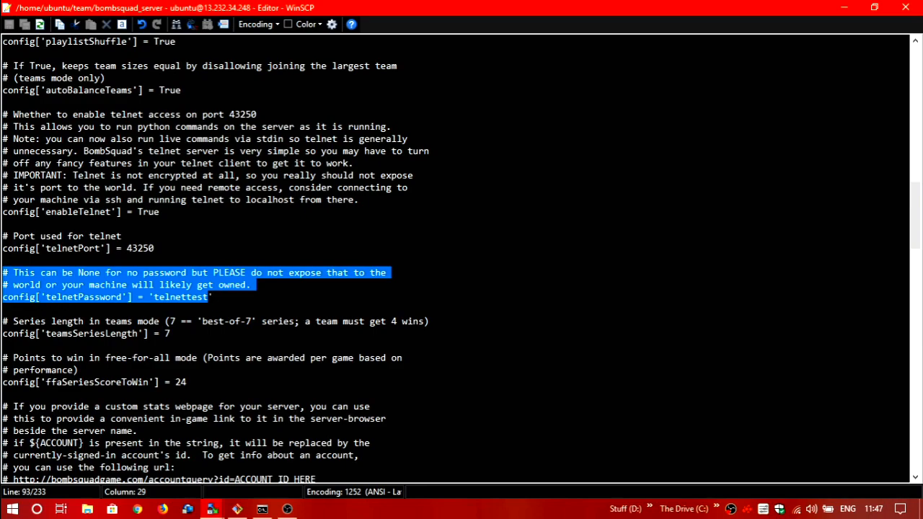
{"action": "left_click", "coordinate": [240, 286]}
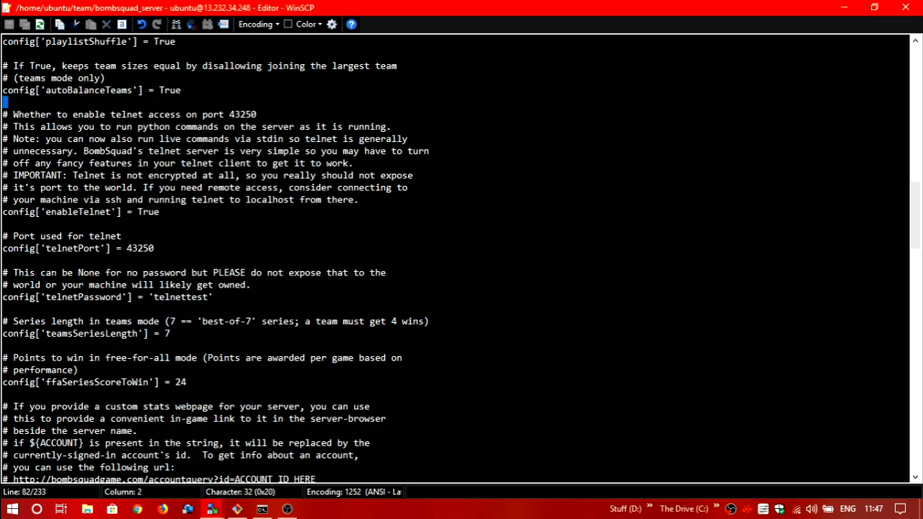
{"action": "double_click", "coordinate": [141, 249]}
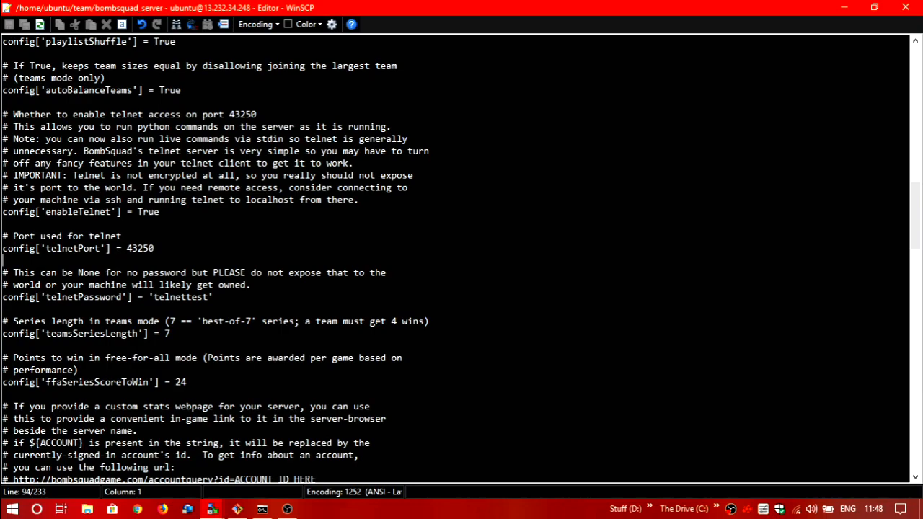
{"action": "left_click", "coordinate": [211, 297]}
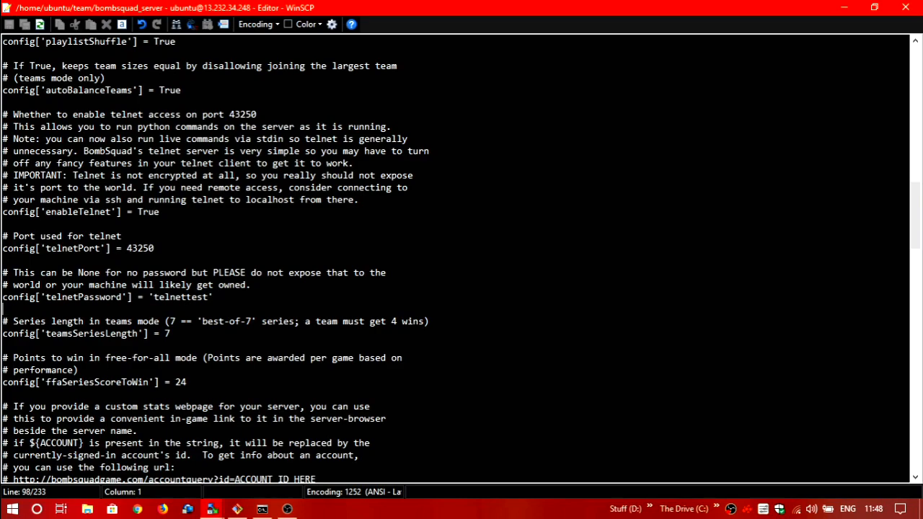
{"action": "double_click", "coordinate": [179, 297]}
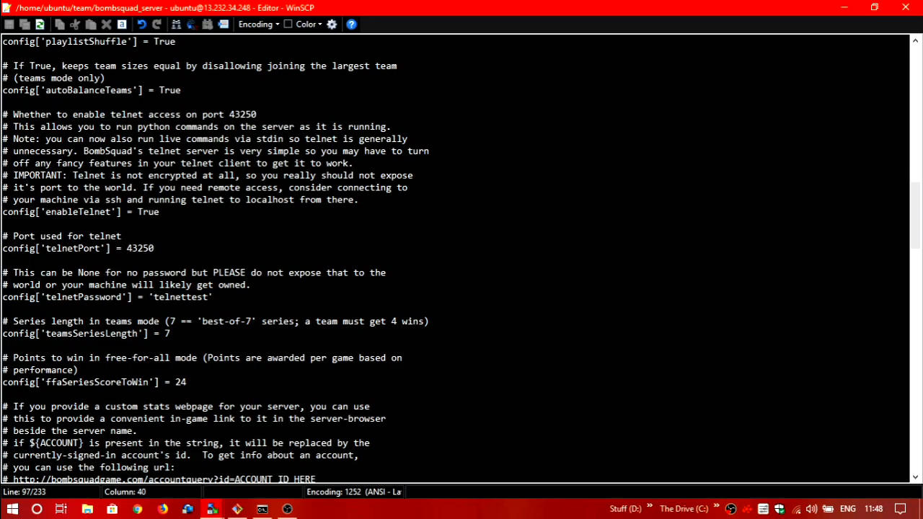
{"action": "double_click", "coordinate": [187, 297]}
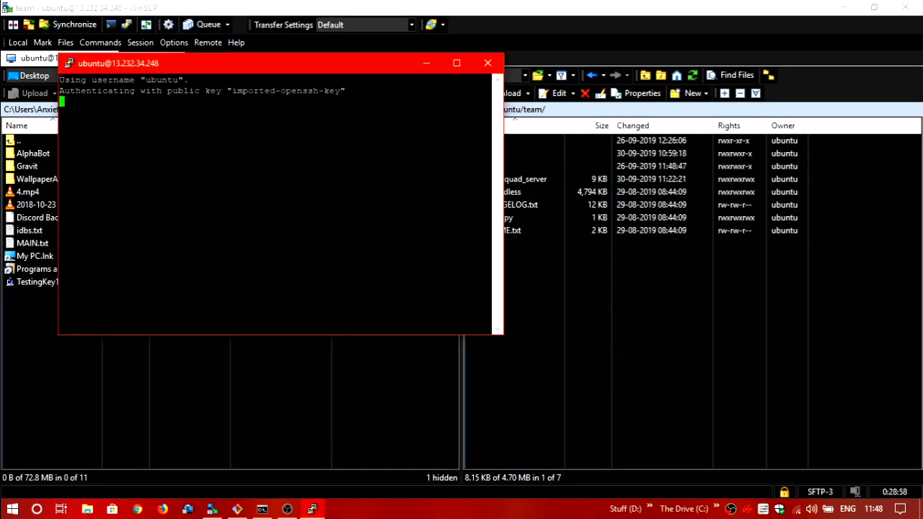
Step: Run cd team and ./bombsquad_server in PuTTY, then bring the command prompt forward
{"action": "type", "text": "cd team"}
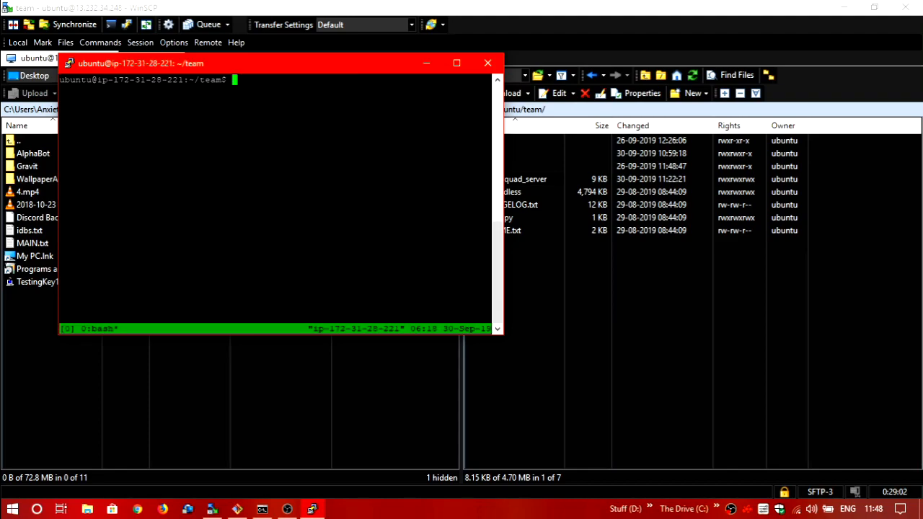
{"action": "type", "text": "./bombsquad_server"}
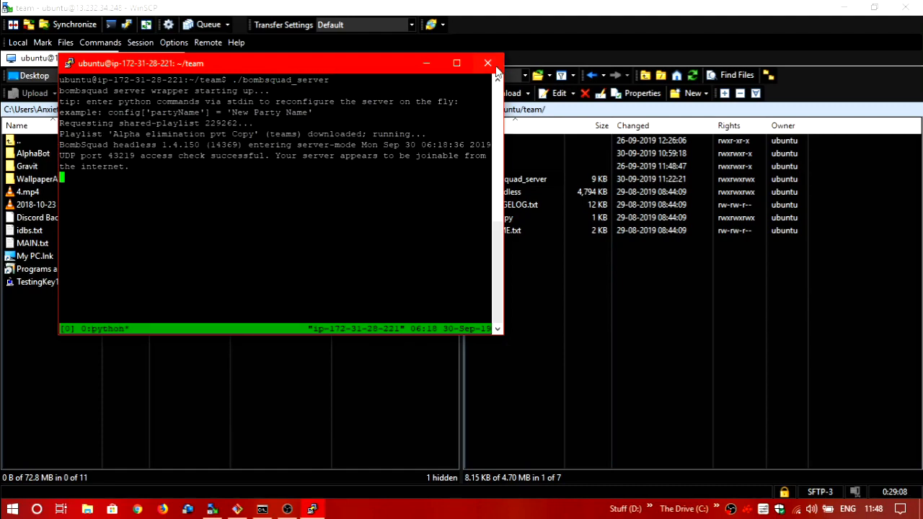
{"action": "left_click", "coordinate": [487, 63]}
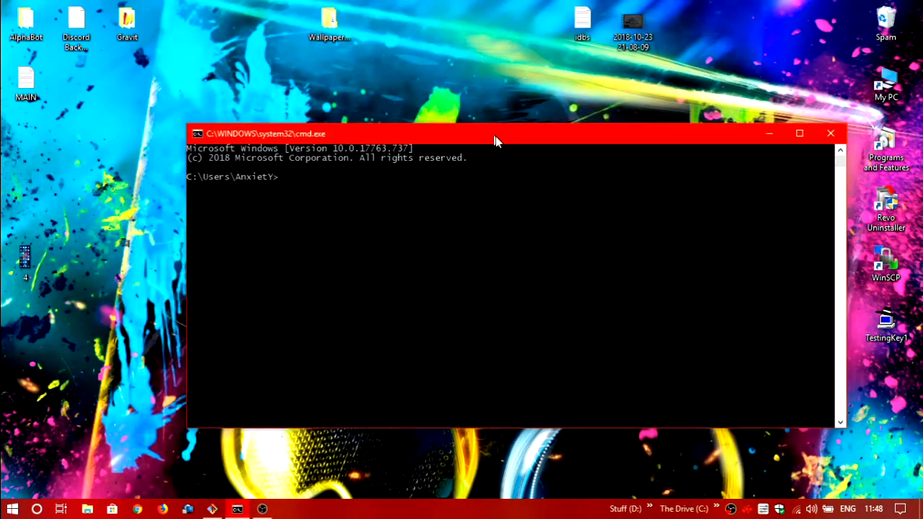
Step: Position the command prompt window and start Microsoft Telnet, viewing its help
{"action": "left_click_drag", "start_coordinate": [496, 133], "coordinate": [395, 124]}
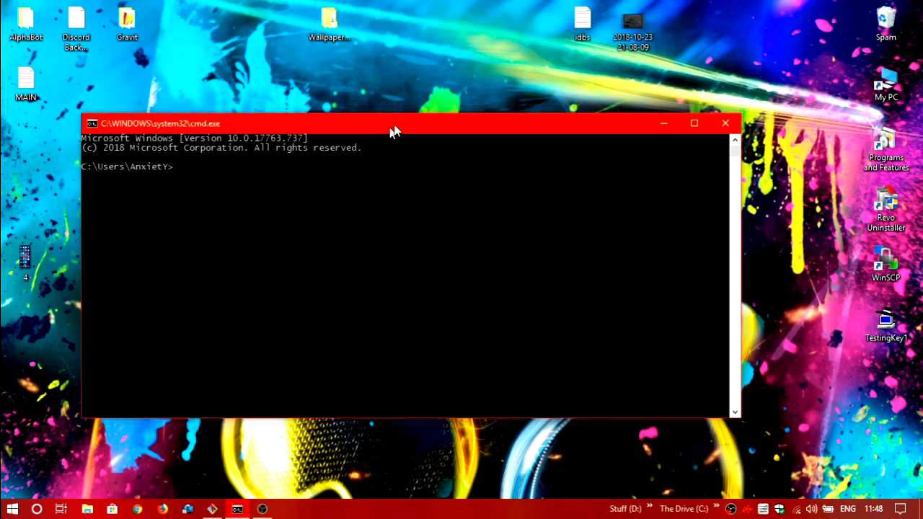
{"action": "left_click_drag", "start_coordinate": [395, 124], "coordinate": [421, 107]}
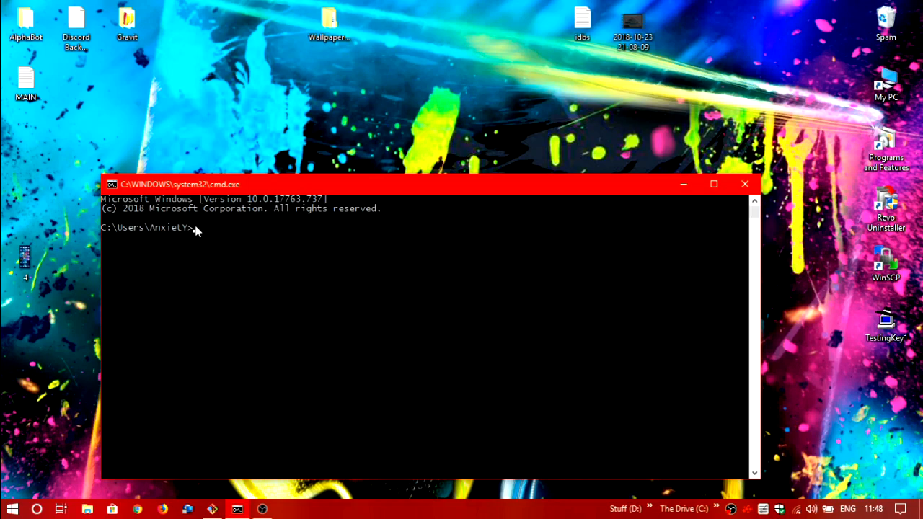
{"action": "mouse_move", "coordinate": [297, 261]}
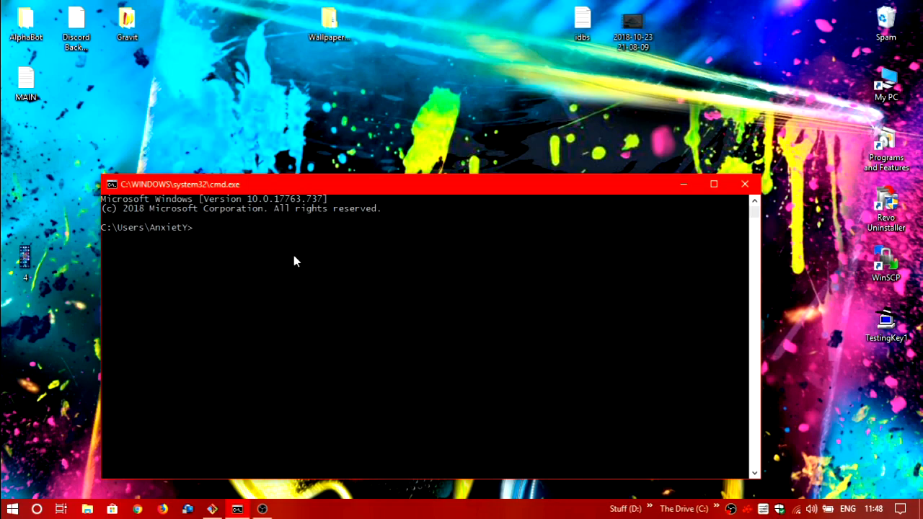
{"action": "type", "text": "telnet"}
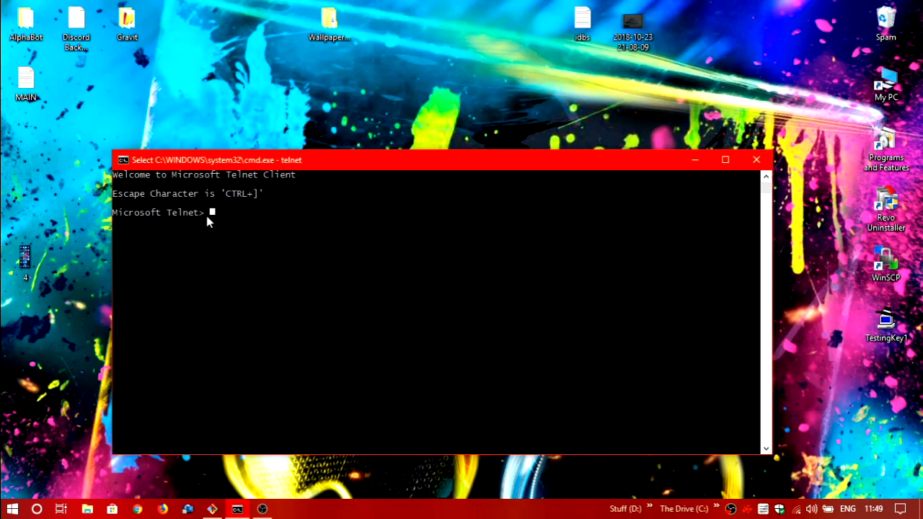
{"action": "mouse_move", "coordinate": [210, 216]}
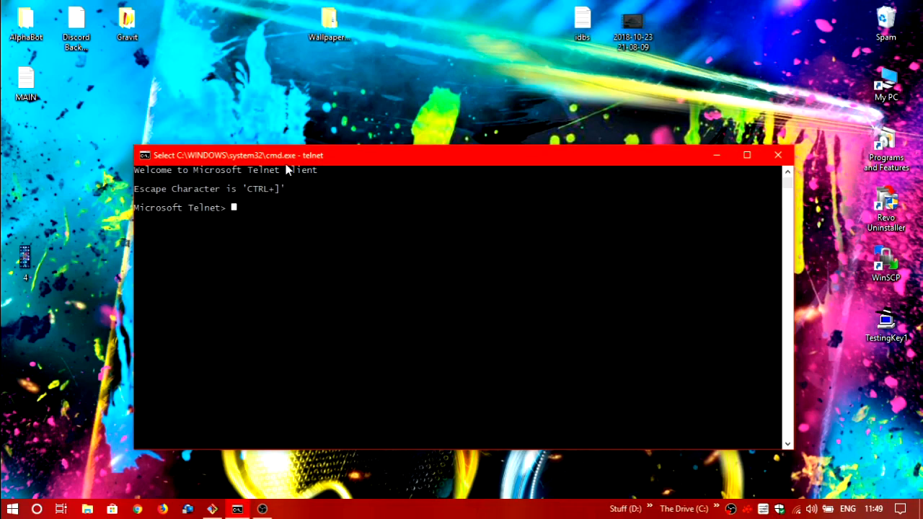
{"action": "mouse_move", "coordinate": [255, 218]}
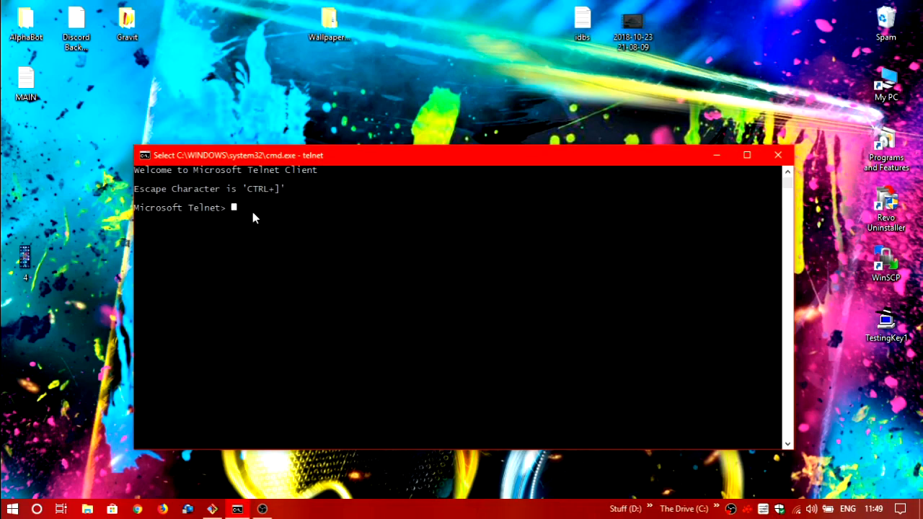
{"action": "mouse_move", "coordinate": [320, 222]}
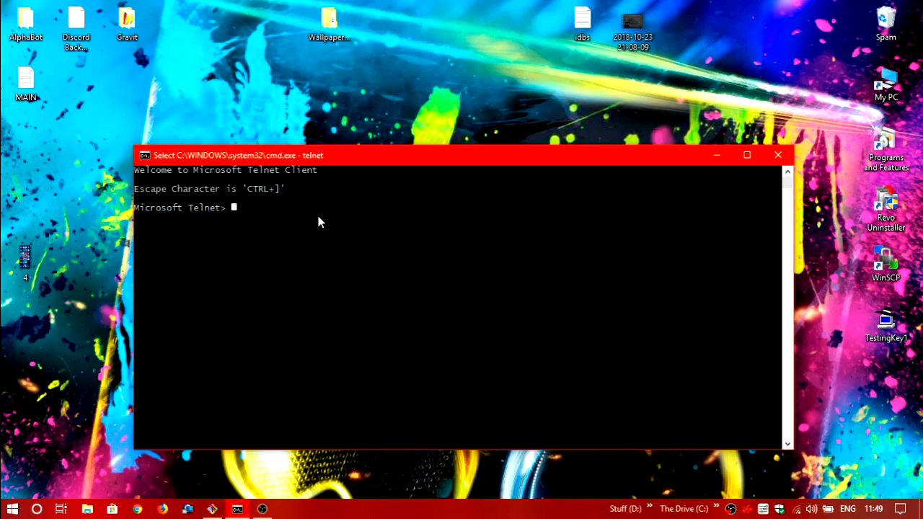
{"action": "type", "text": "?/help"}
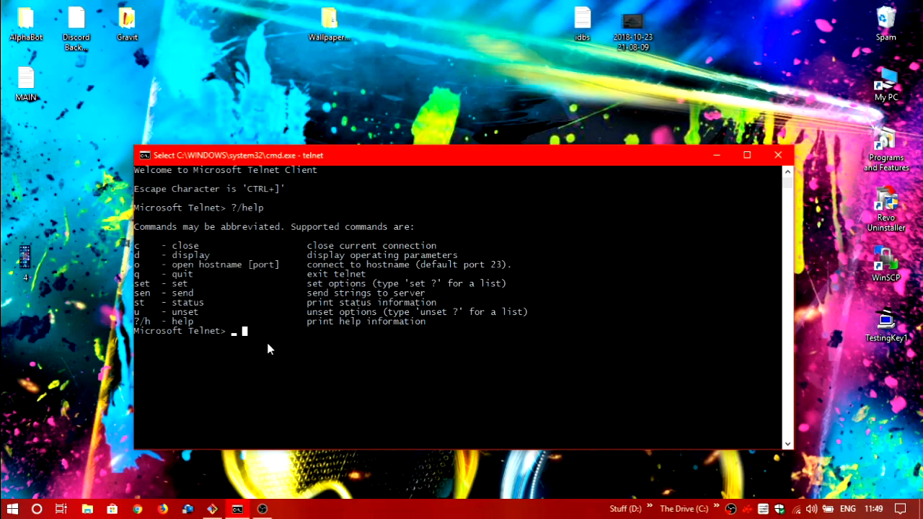
Step: Enter the telnet open command 'o 13.232.34.248 43250' to reach the server's password prompt
{"action": "type", "text": "o"}
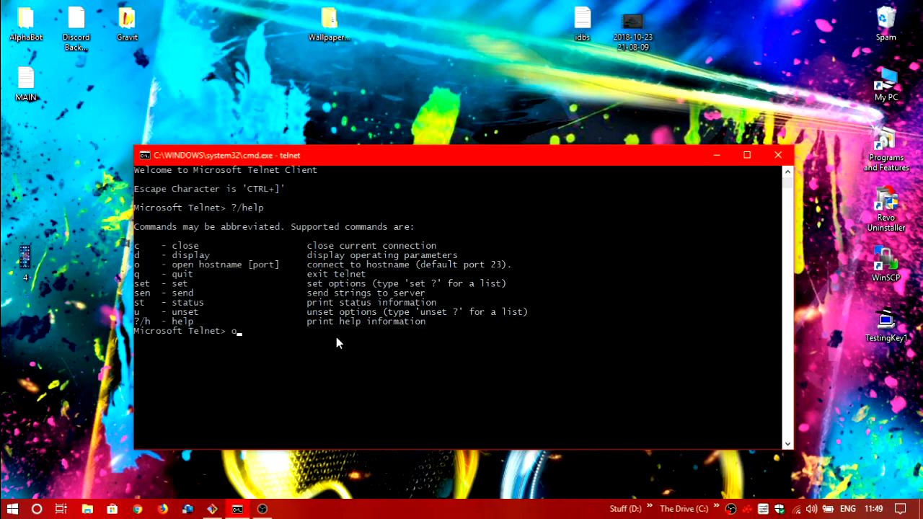
{"action": "type", "text": "13.23"}
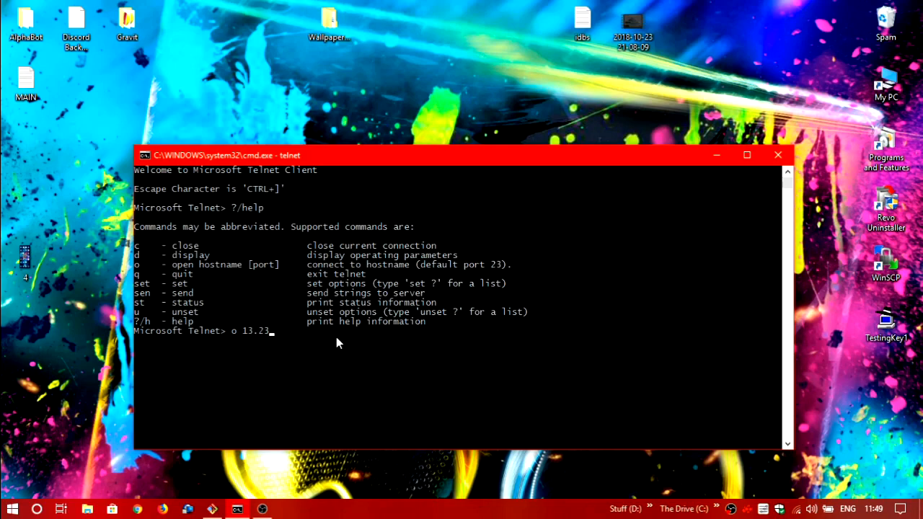
{"action": "type", "text": "2."}
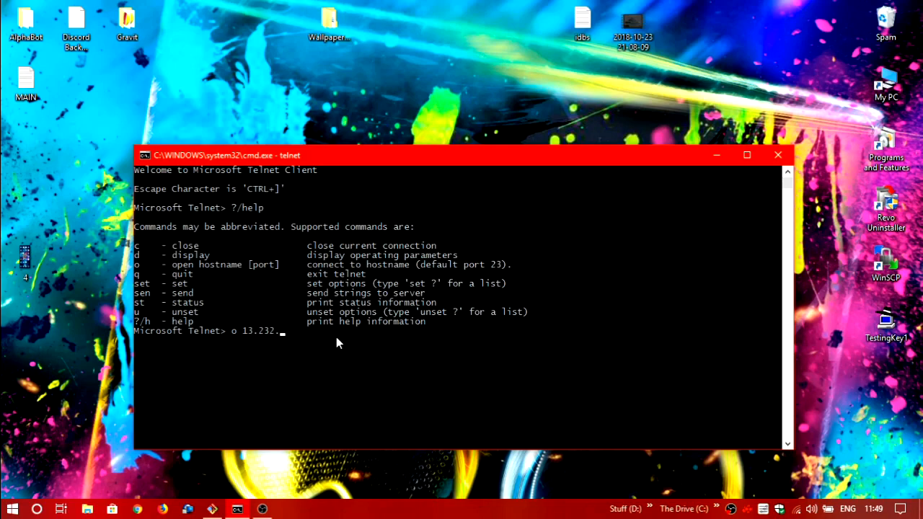
{"action": "type", "text": "34.248"}
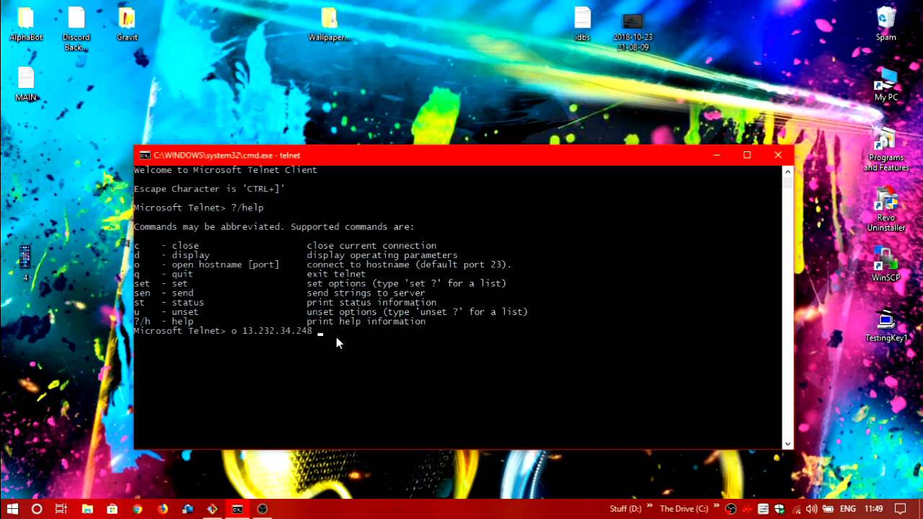
{"action": "type", "text": "43250"}
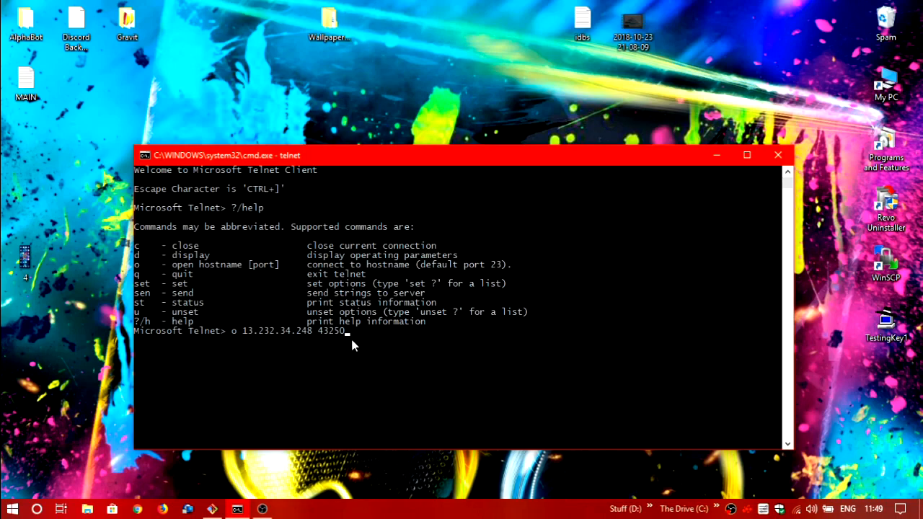
{"action": "mouse_move", "coordinate": [344, 343]}
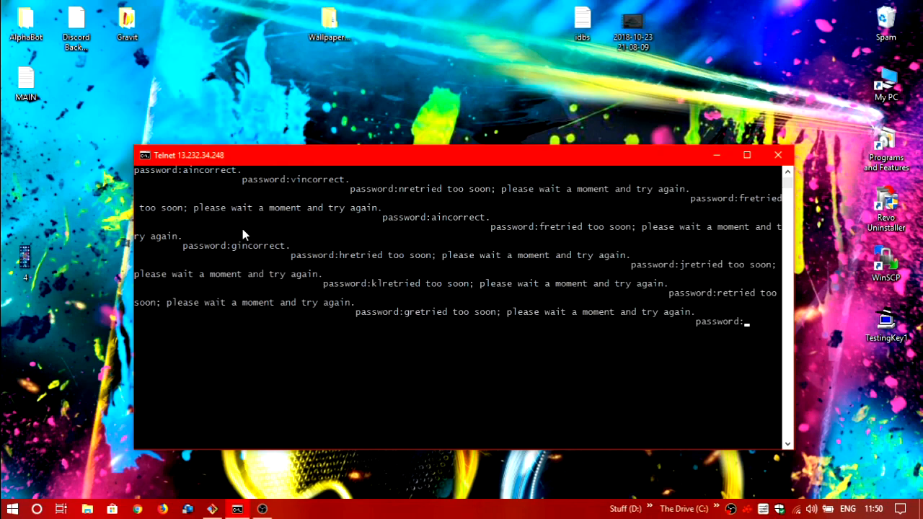
Step: Close the telnet window and launch Git Bash from the desktop
{"action": "left_click", "coordinate": [778, 154]}
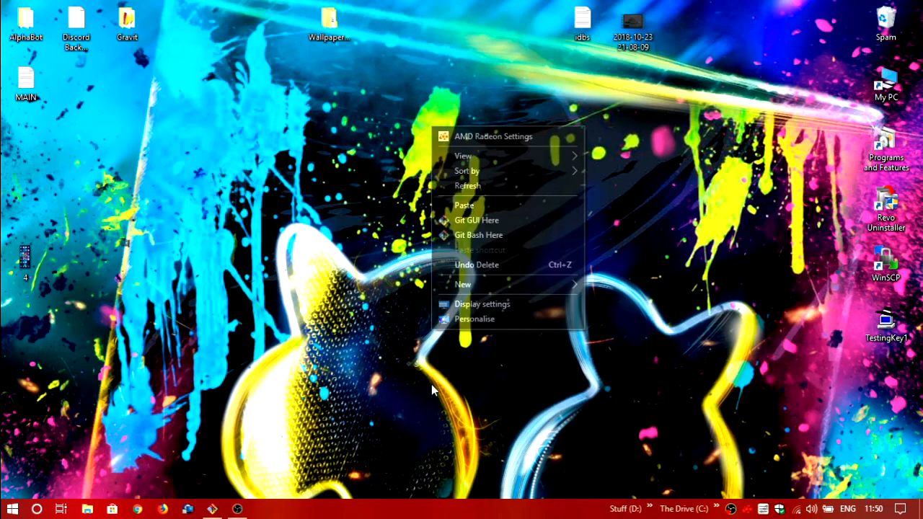
{"action": "left_click", "coordinate": [479, 236]}
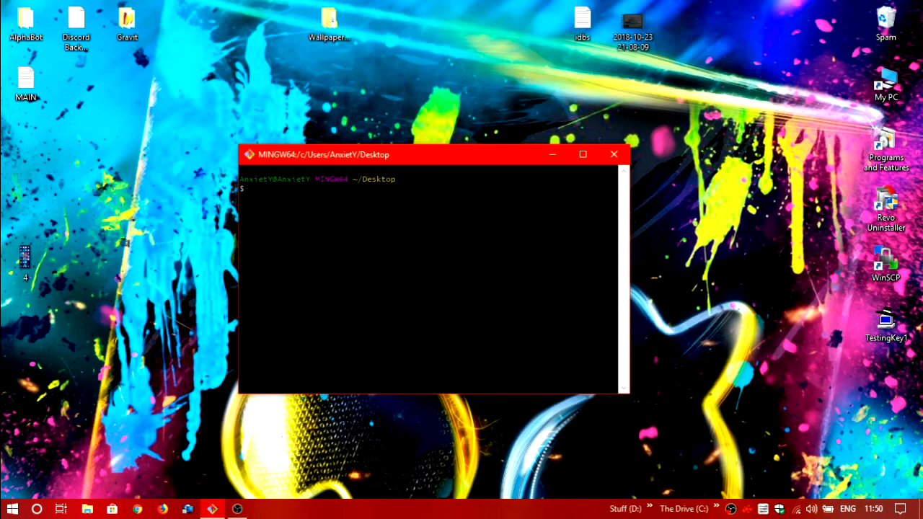
{"action": "type", "text": "connect 13"}
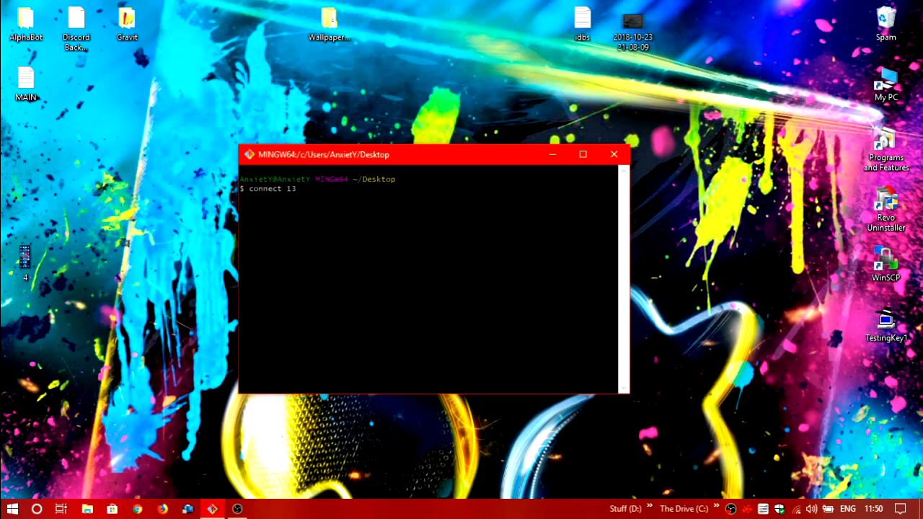
{"action": "type", "text": ".232.34."}
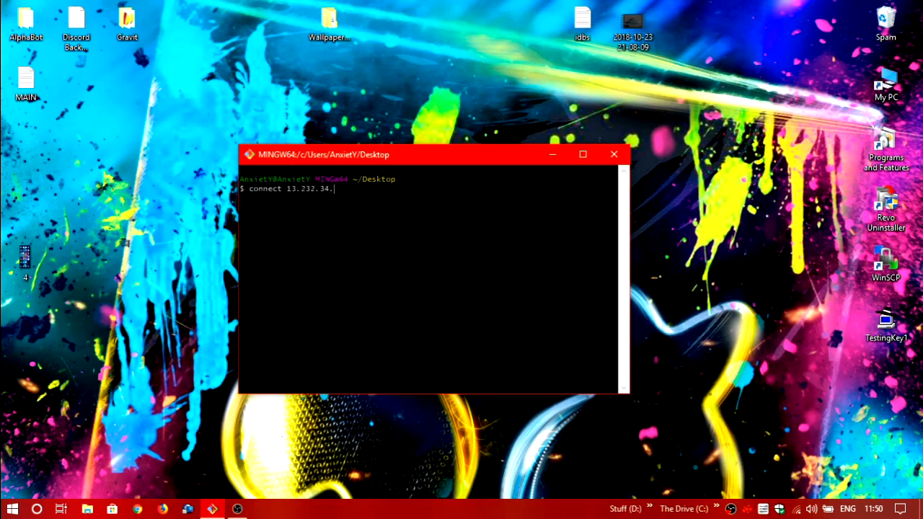
{"action": "type", "text": "250"}
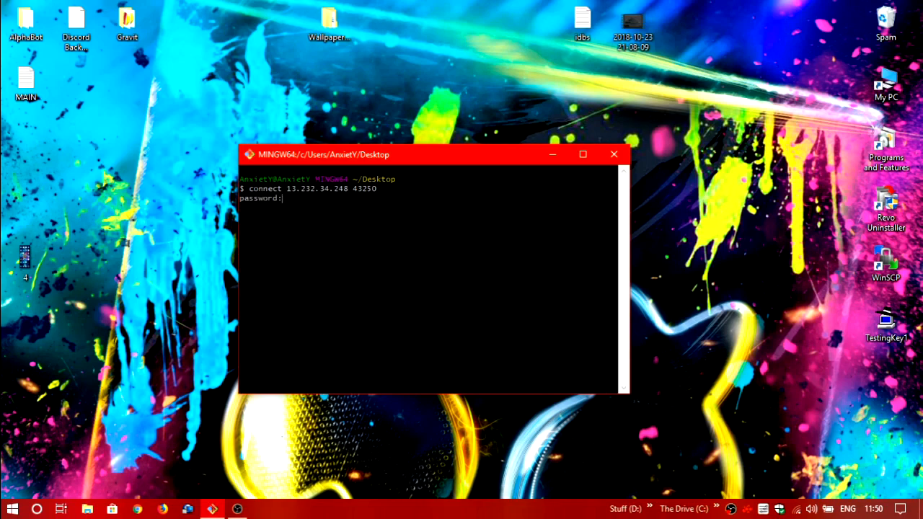
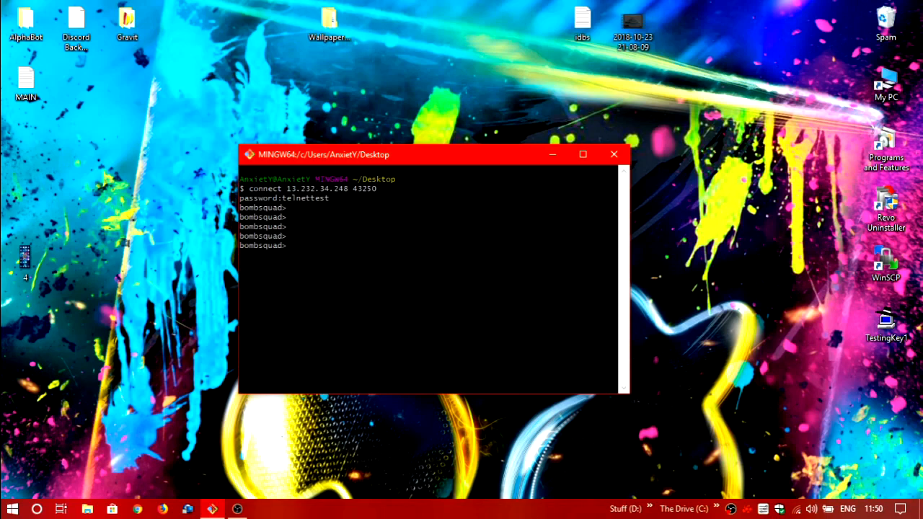
Step: Maximize Git Bash and run bsInternal._getGameRoster(), which returns an empty list
{"action": "left_click", "coordinate": [583, 154]}
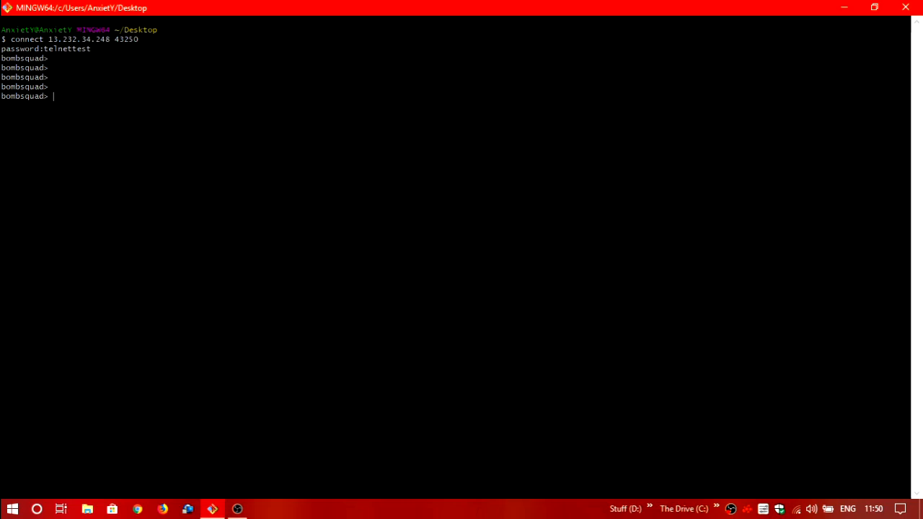
{"action": "type", "text": "bsIntern"}
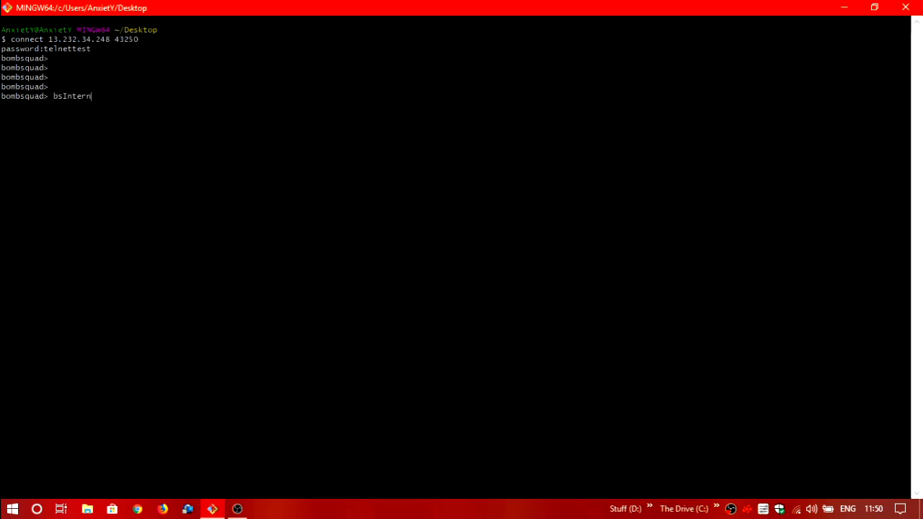
{"action": "type", "text": "al.-g"}
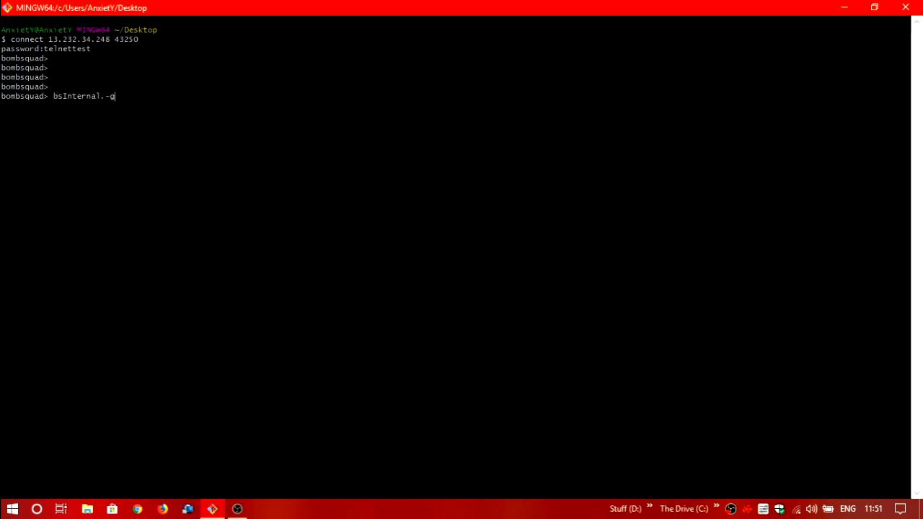
{"action": "type", "text": "_e"}
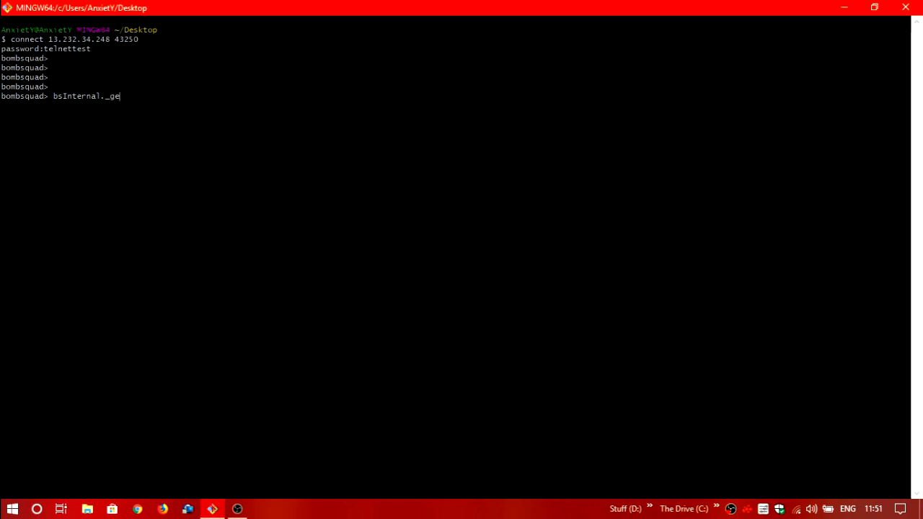
{"action": "type", "text": "tGameRoster"}
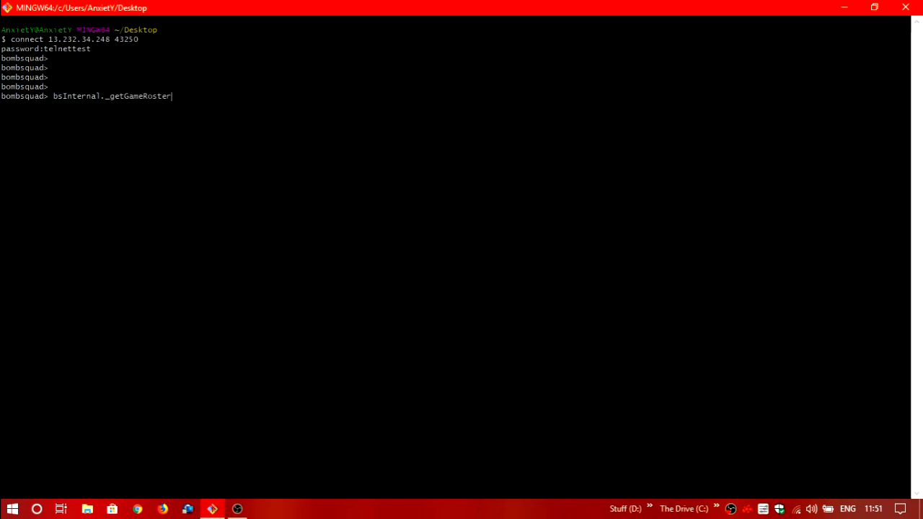
{"action": "type", "text": "()"}
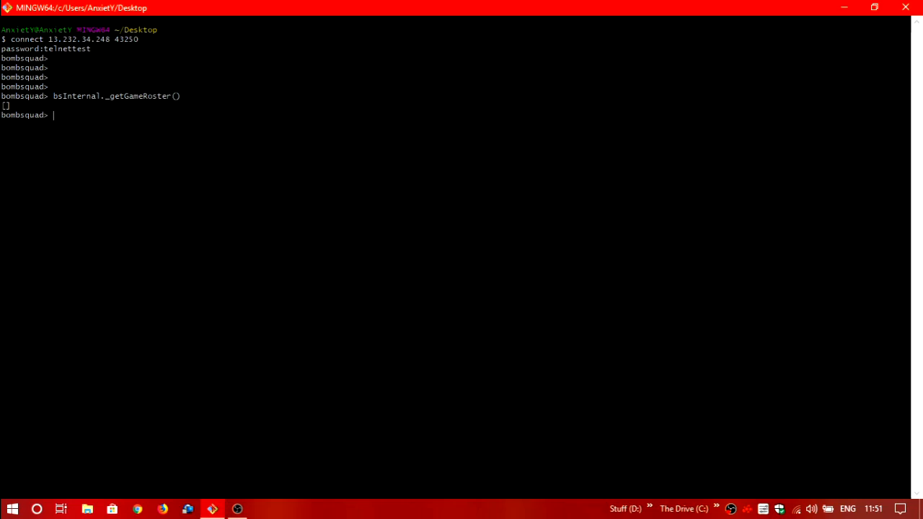
Step: Type bsInternal._getGameRoster() again ready to rerun
{"action": "type", "text": "bsInternal"}
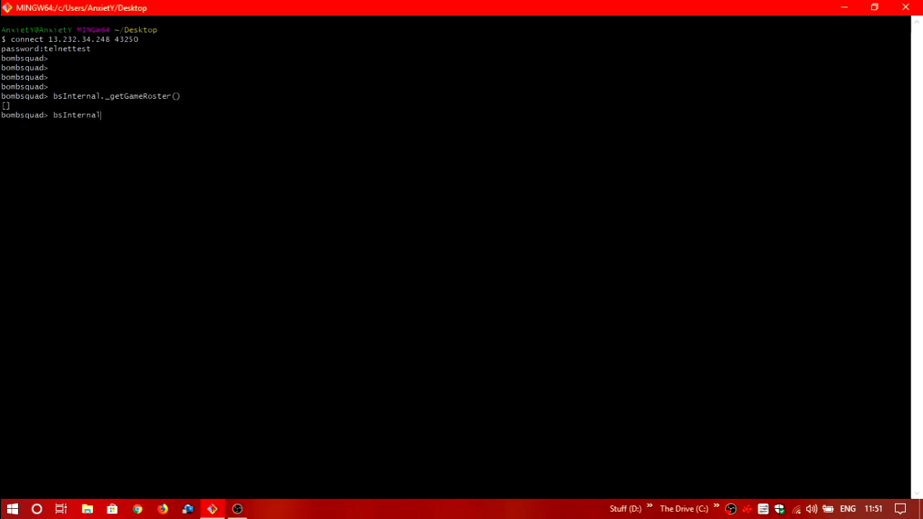
{"action": "type", "text": "._getGa"}
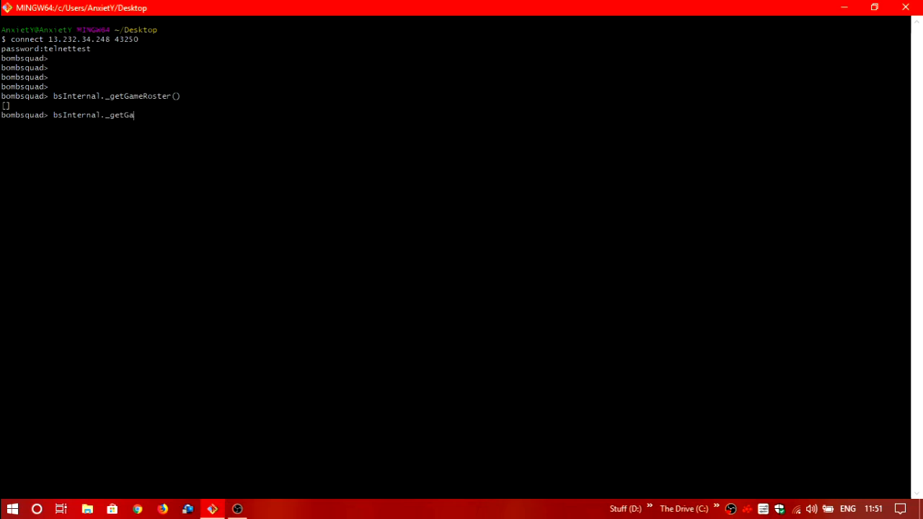
{"action": "type", "text": "meR"}
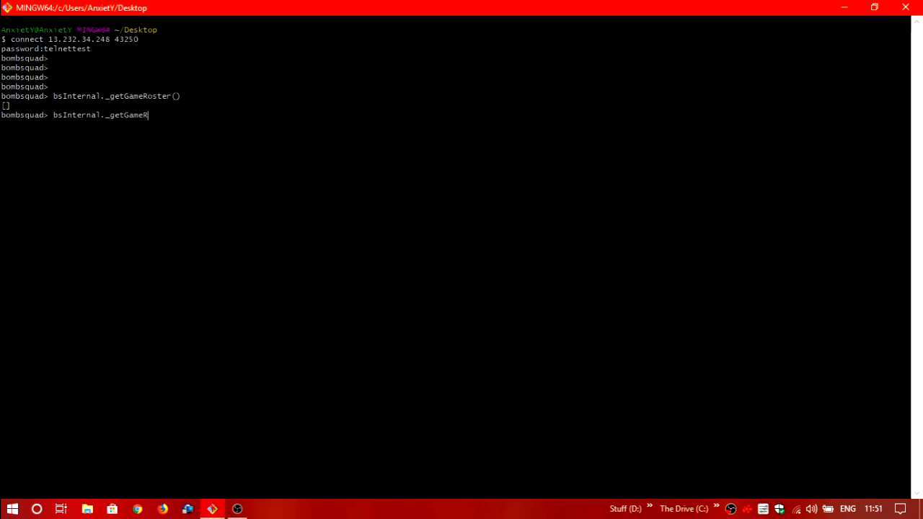
{"action": "type", "text": "oster()"}
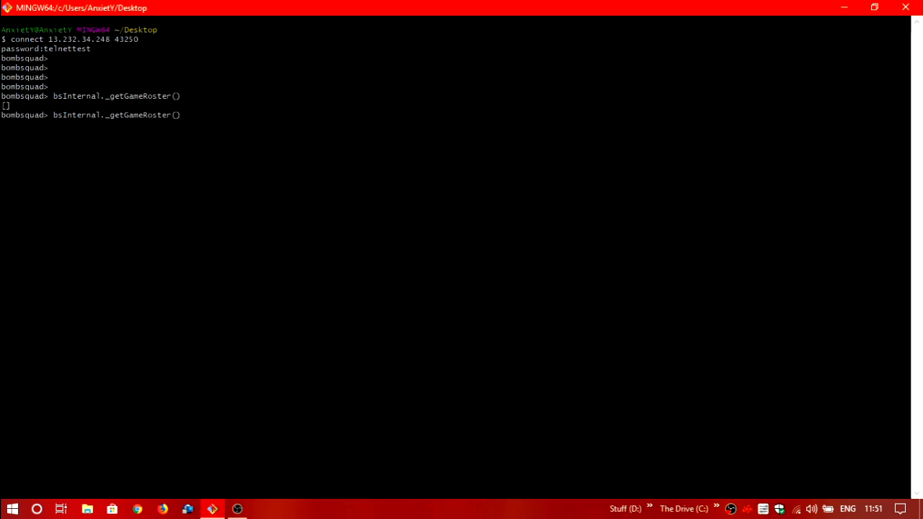
Step: Run the roster query, now listing the server, Android client 113 and Mad Dog (114)
{"action": "key", "text": "Enter"}
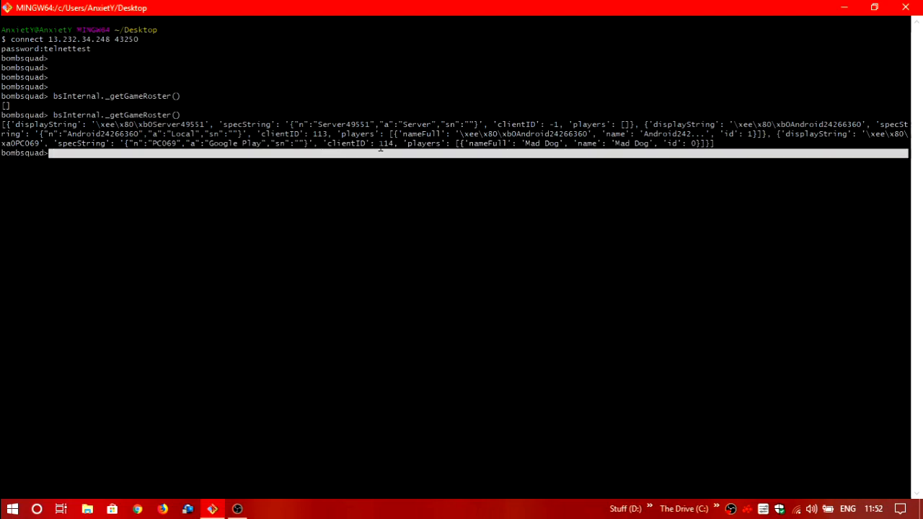
{"action": "double_click", "coordinate": [387, 144]}
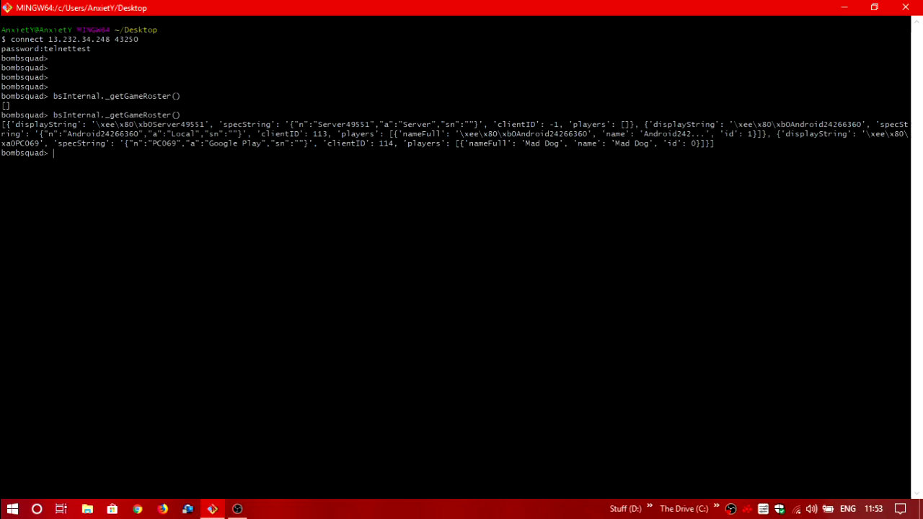
Step: Abandon a mistyped bs,screenMe command for a fresh prompt
{"action": "type", "text": "bs,s"}
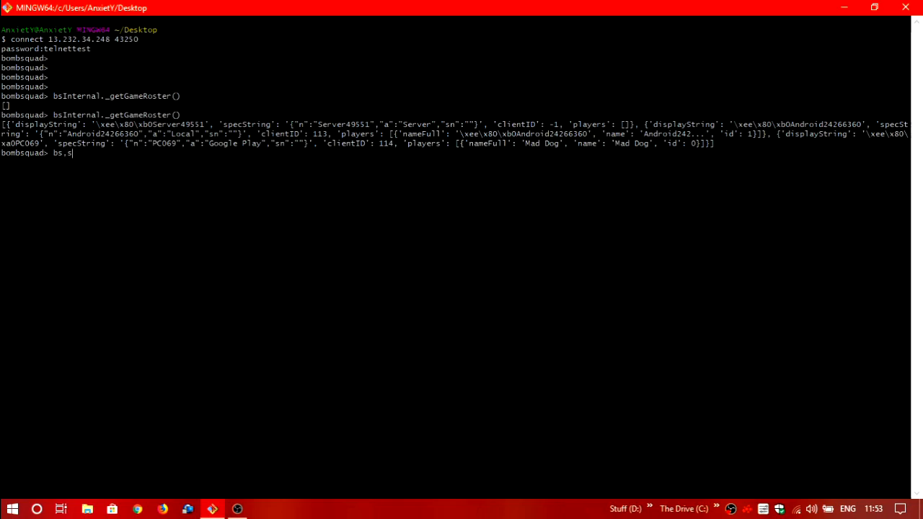
{"action": "type", "text": "creenMe"}
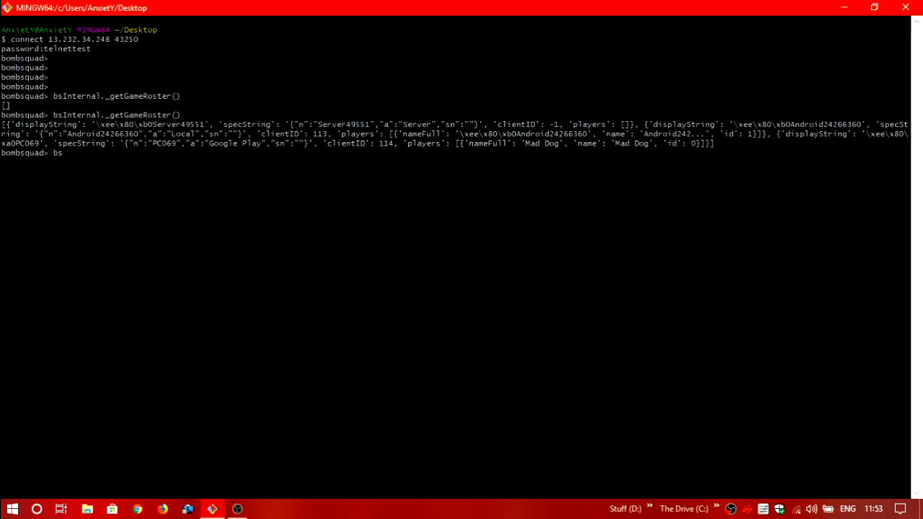
{"action": "key", "text": "Enter"}
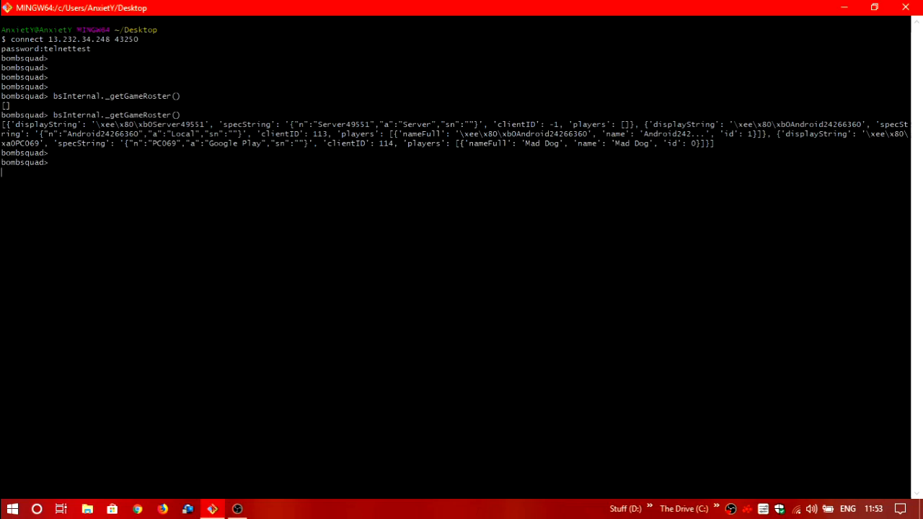
Step: Send bs.screenMessage("HI") to show HI on the game screen, then begin the next bs command
{"action": "type", "text": "bsquad> bs"}
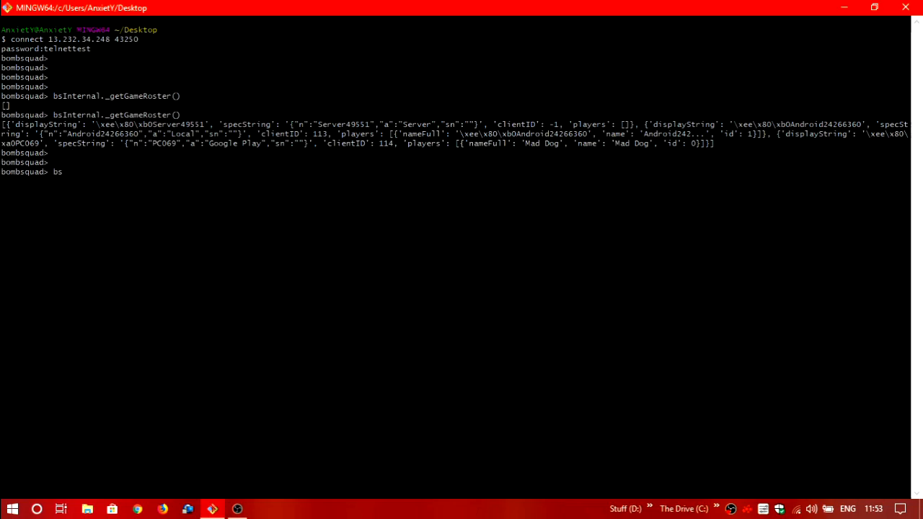
{"action": "type", "text": ".scre"}
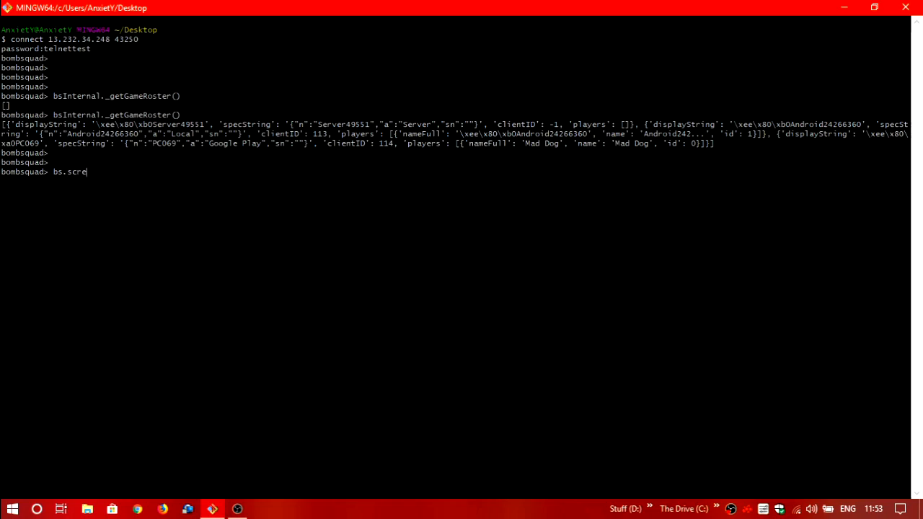
{"action": "type", "text": "enMess"}
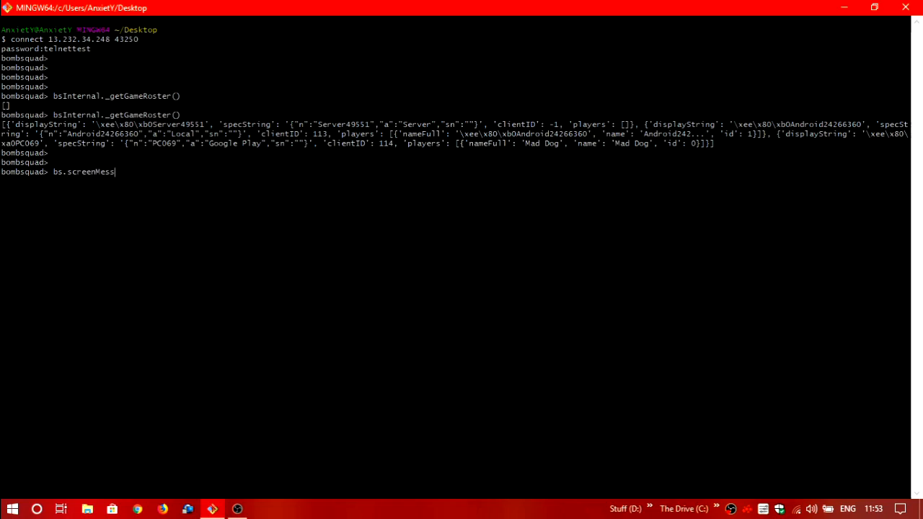
{"action": "type", "text": "age("}
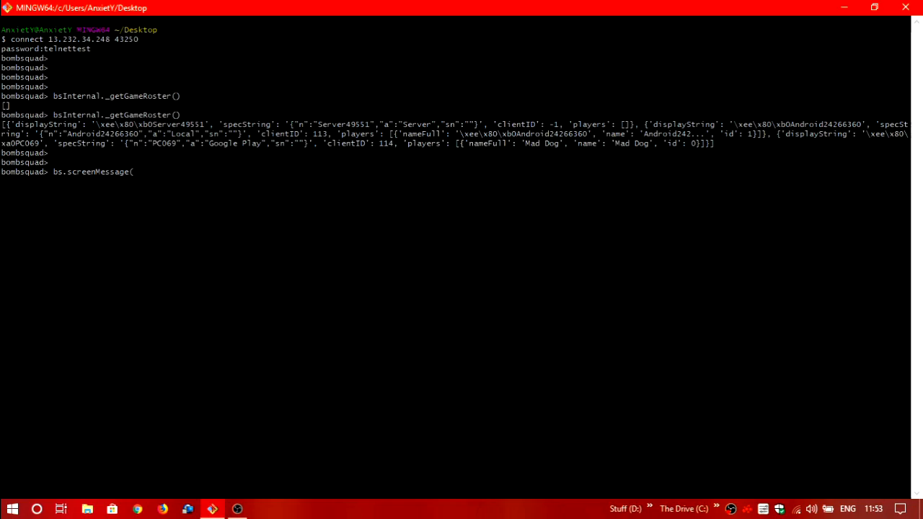
{"action": "type", "text": "\"HI\""}
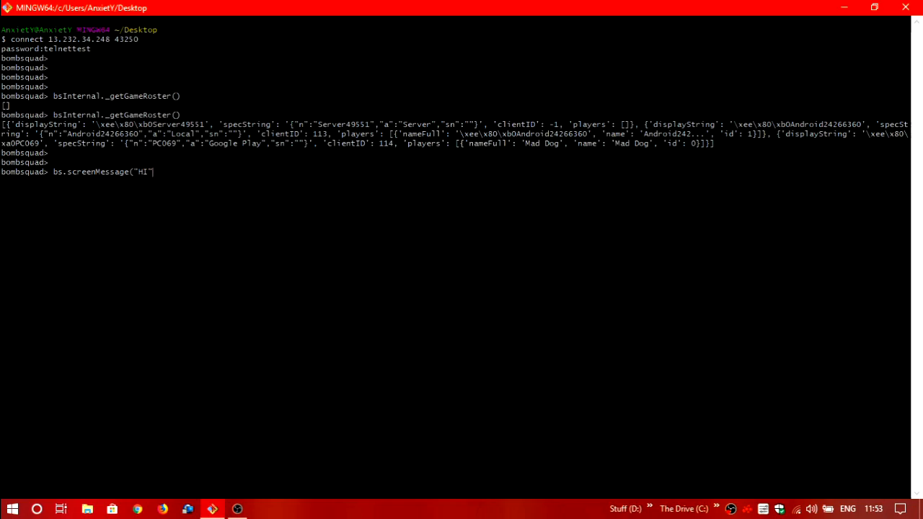
{"action": "key", "text": "enter"}
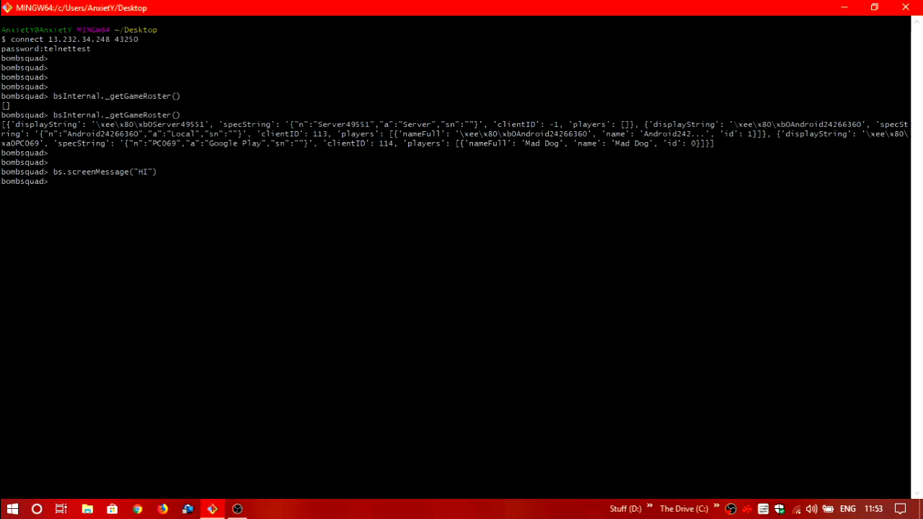
{"action": "key", "text": "Enter"}
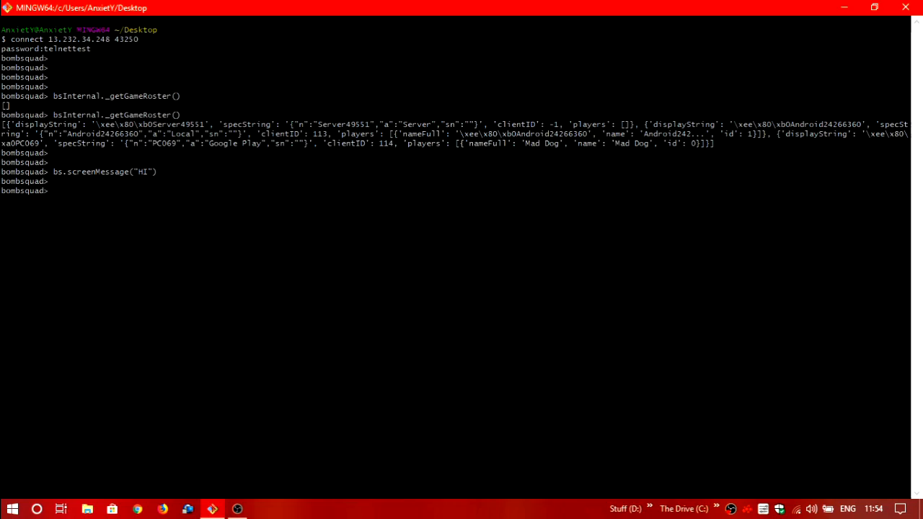
{"action": "type", "text": "bsI"}
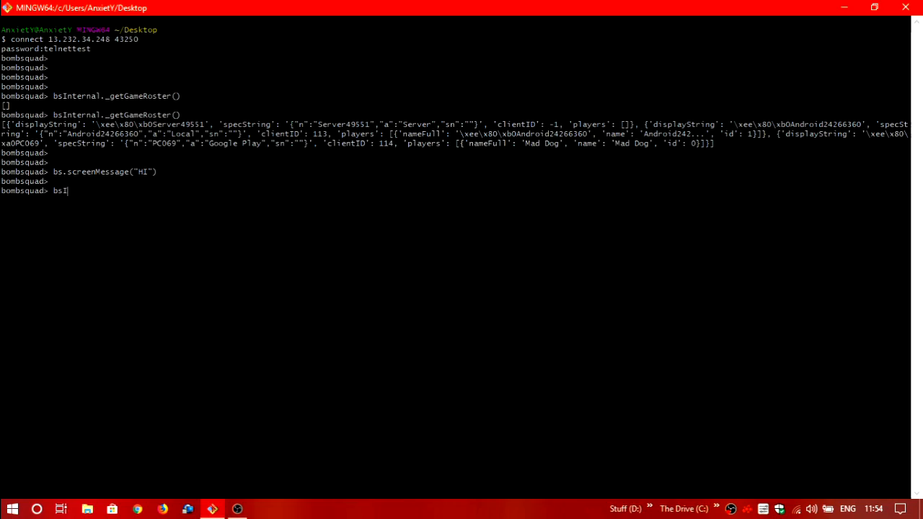
Step: Run bsInternal._getChatMessages() to list the recent chat between Mad Dog and the Android player
{"action": "type", "text": "nternal._"}
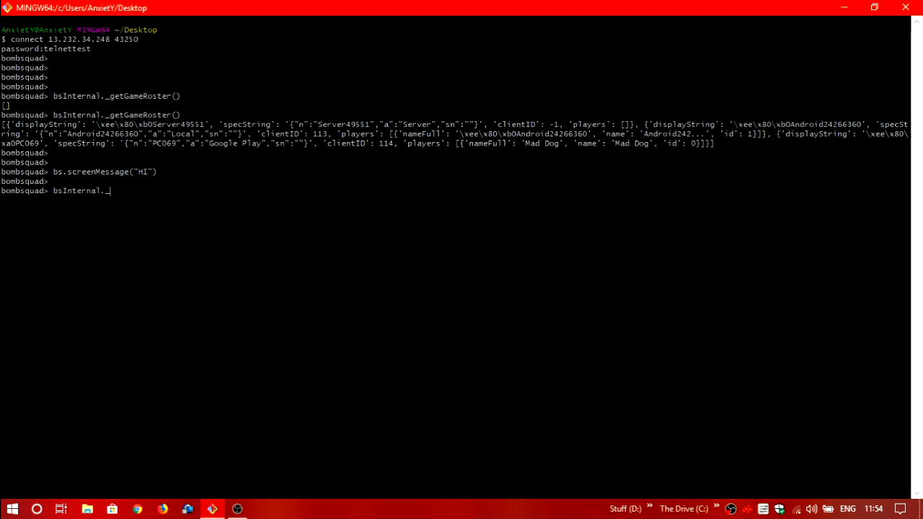
{"action": "type", "text": "getChat"}
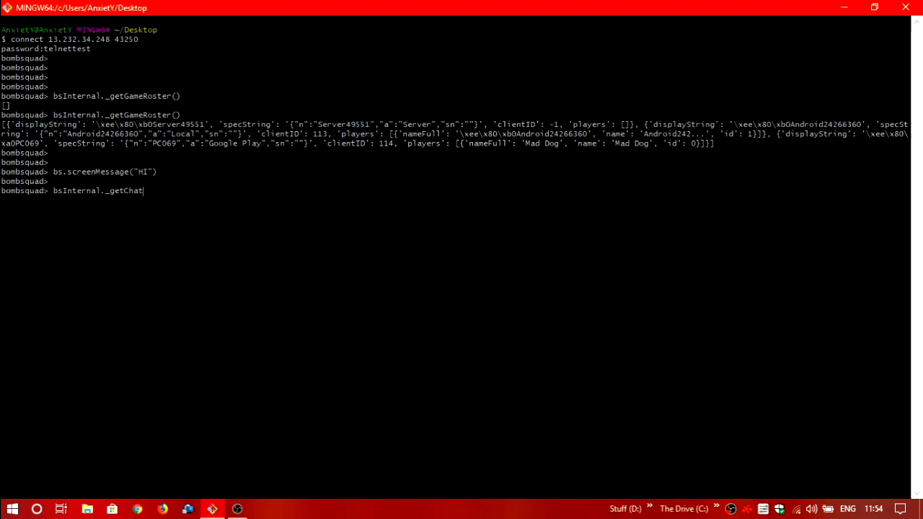
{"action": "type", "text": "Messages("}
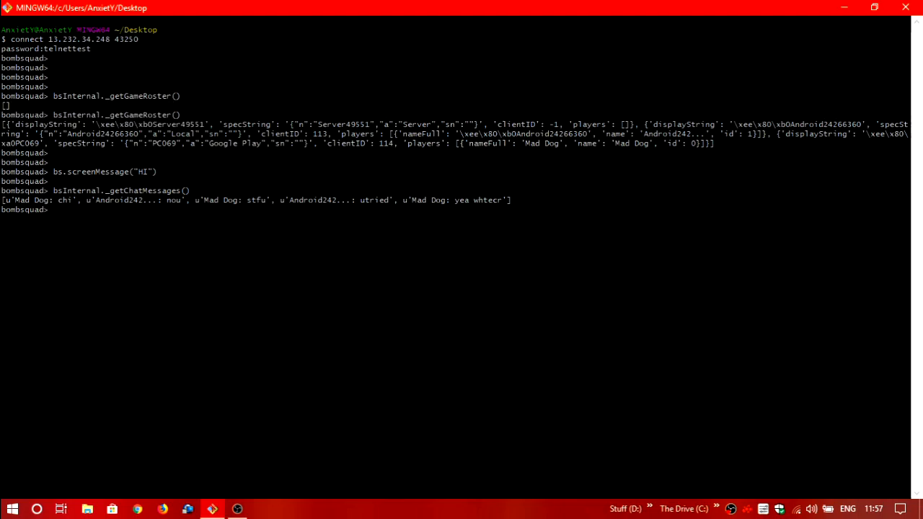
Step: Run bsInternal._disconnectClient(113) to kick client 113, returning True, then begin a bs. command
{"action": "type", "text": "bsInt"}
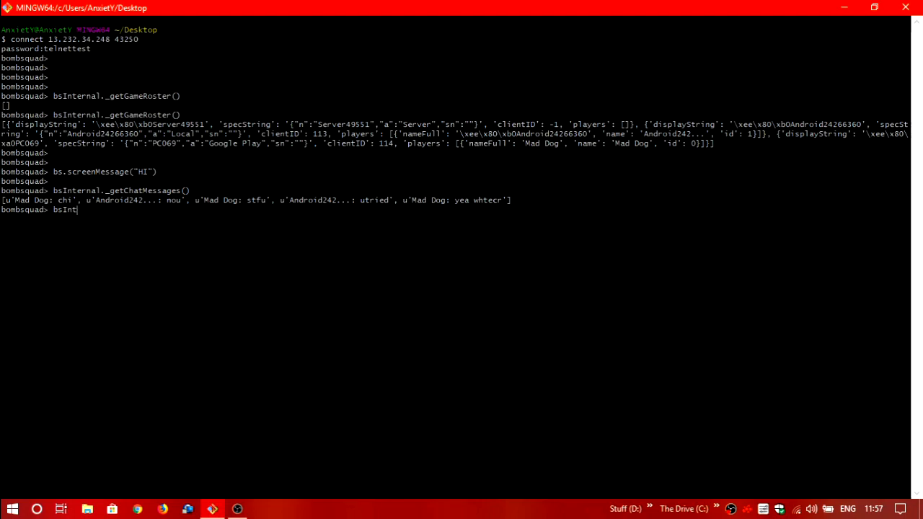
{"action": "type", "text": "ernal._dis"}
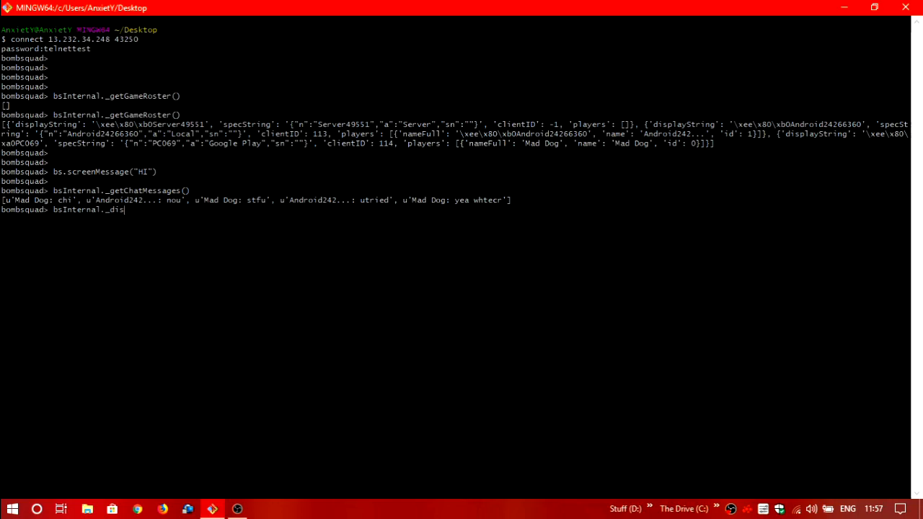
{"action": "type", "text": "connectClie"}
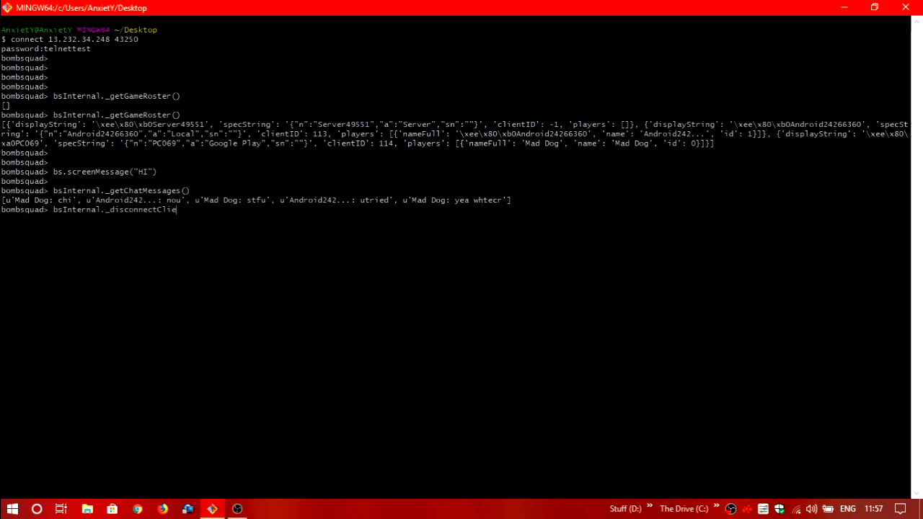
{"action": "type", "text": "t("}
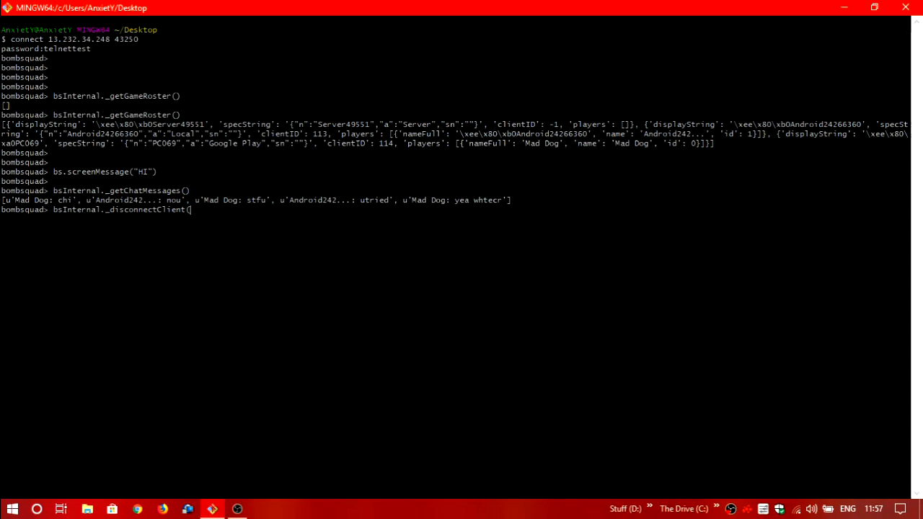
{"action": "type", "text": "113"}
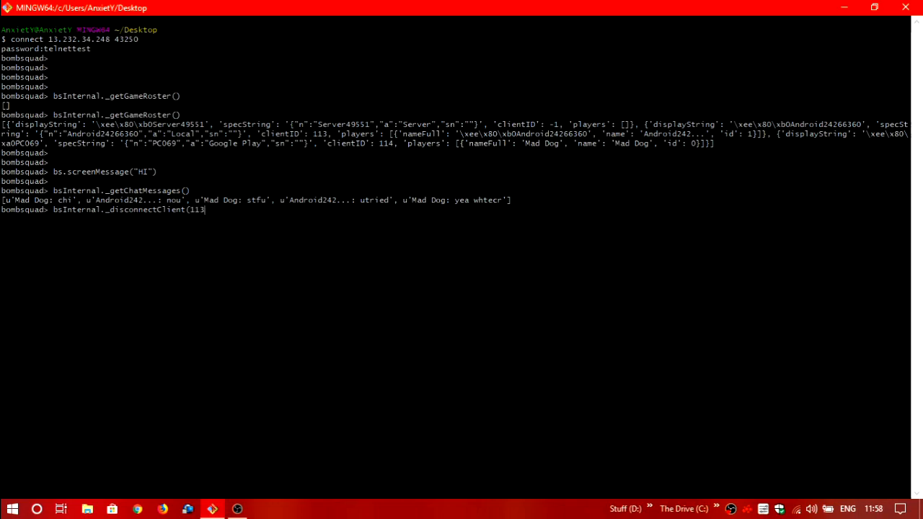
{"action": "type", "text": ")"}
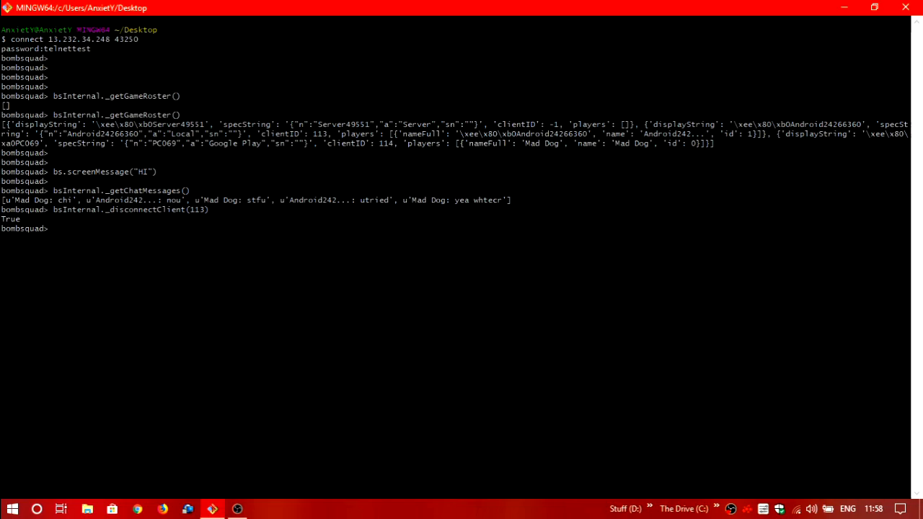
{"action": "type", "text": "bs."}
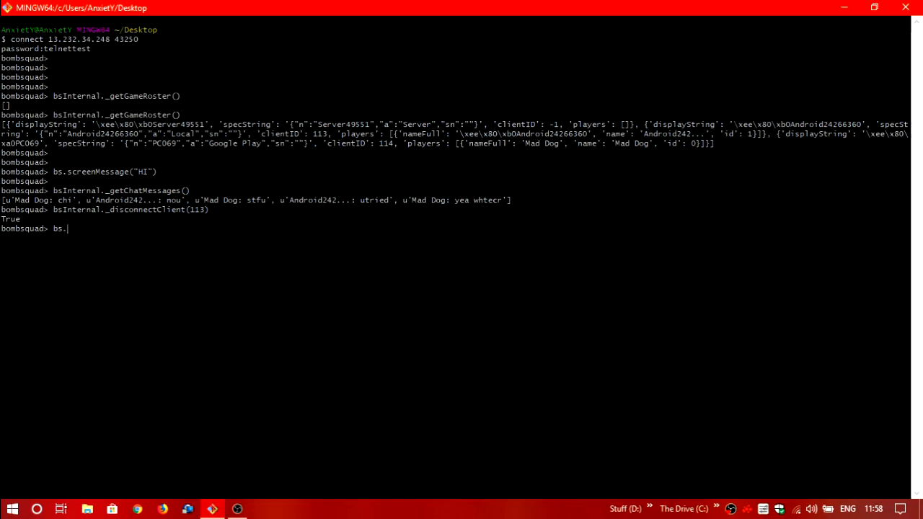
Step: Run bs.quit() at the bombsquad> prompt to reboot the server
{"action": "type", "text": "qui"}
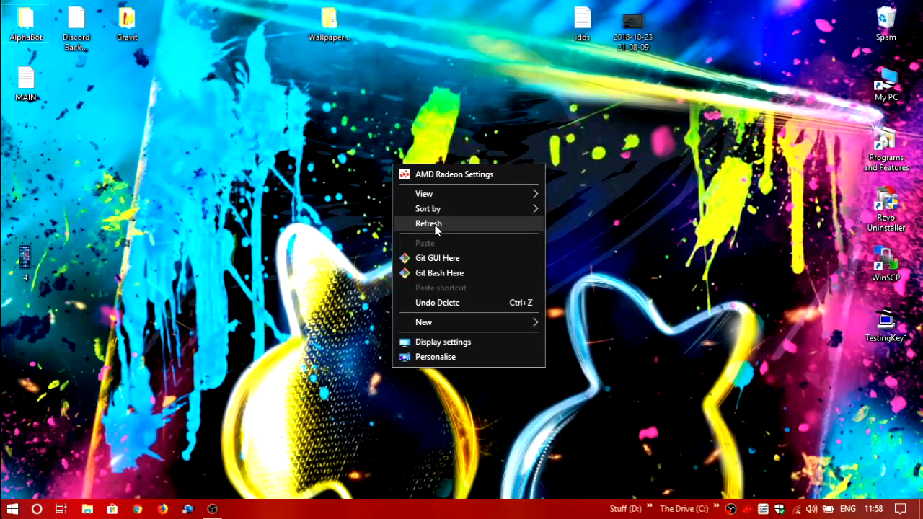
Step: Refresh the Windows desktop from its context menu
{"action": "left_click", "coordinate": [429, 224]}
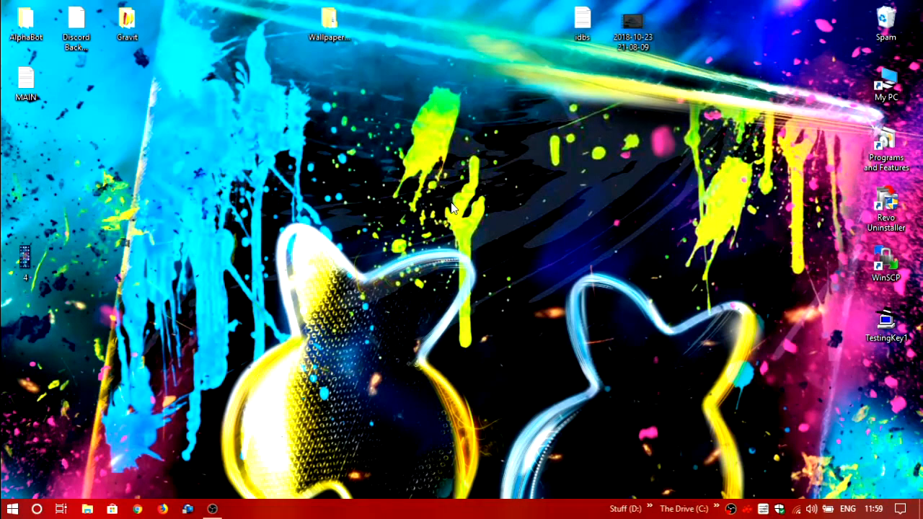
{"action": "mouse_move", "coordinate": [216, 510]}
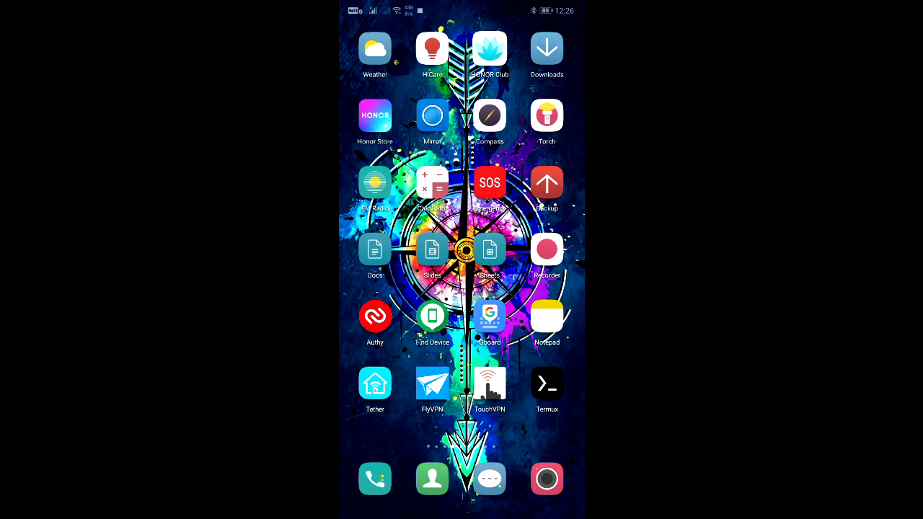
Step: From Termux, telnet to 13.232.34.248 43250 and log in with the server password
{"action": "left_click", "coordinate": [547, 383]}
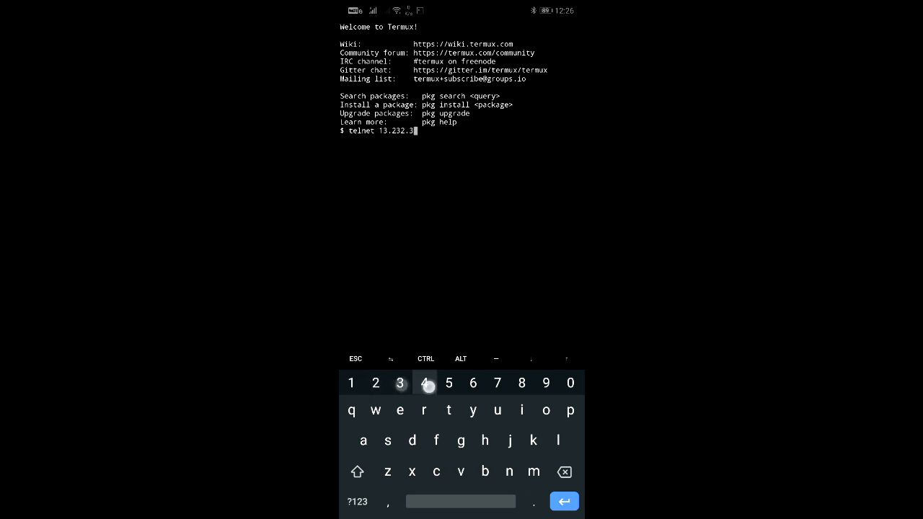
{"action": "left_click", "coordinate": [522, 384]}
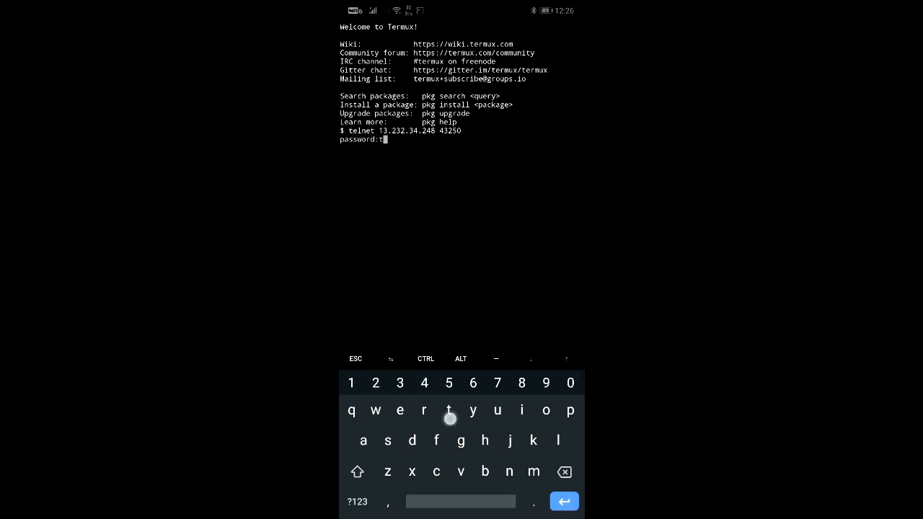
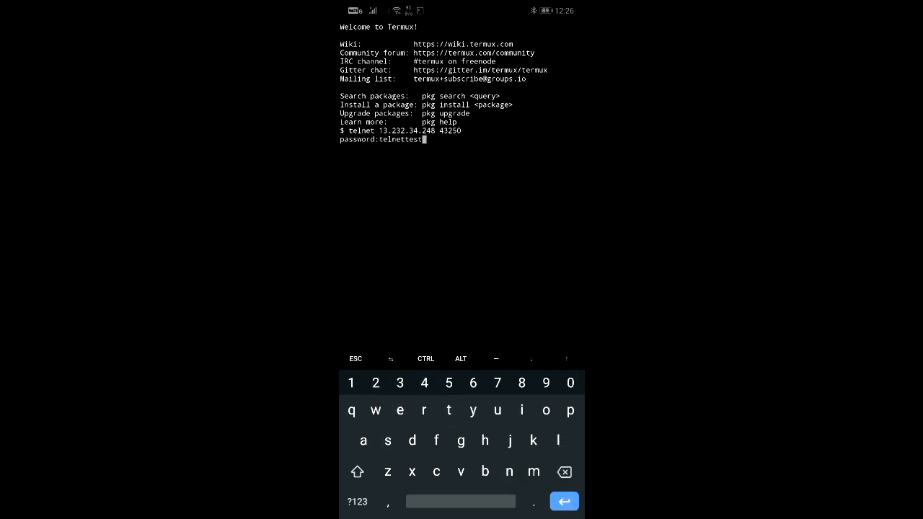
{"action": "key", "text": "Enter"}
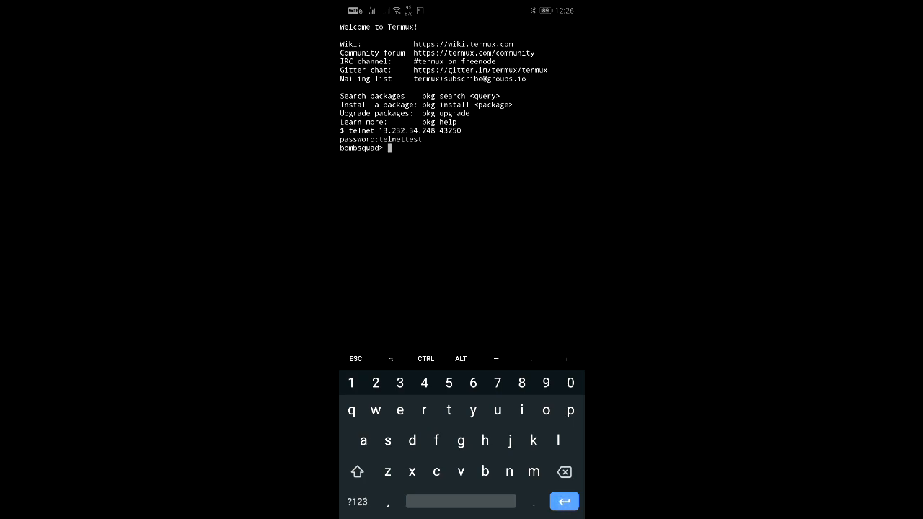
Step: List the roster with bsInternal._getGameRoster(), then reboot the server with bs.quit()
{"action": "type", "text": "bsjaja"}
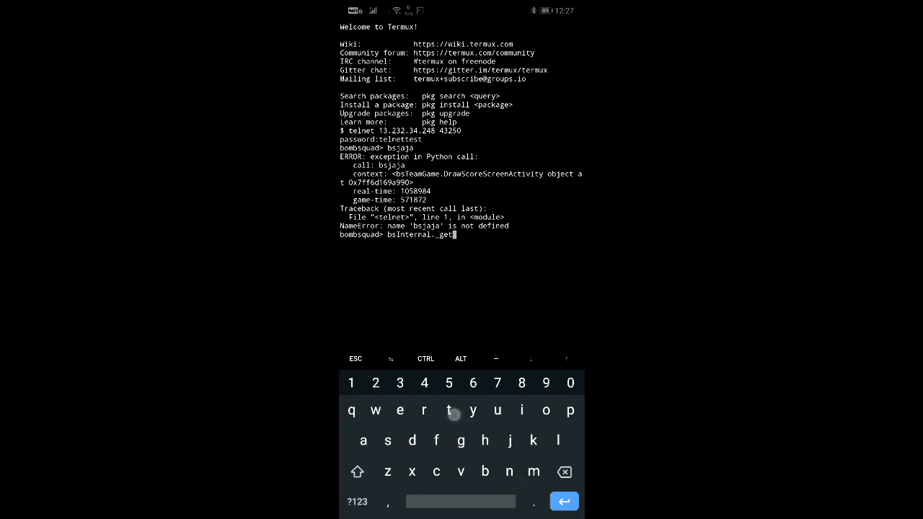
{"action": "type", "text": "GameRoster("}
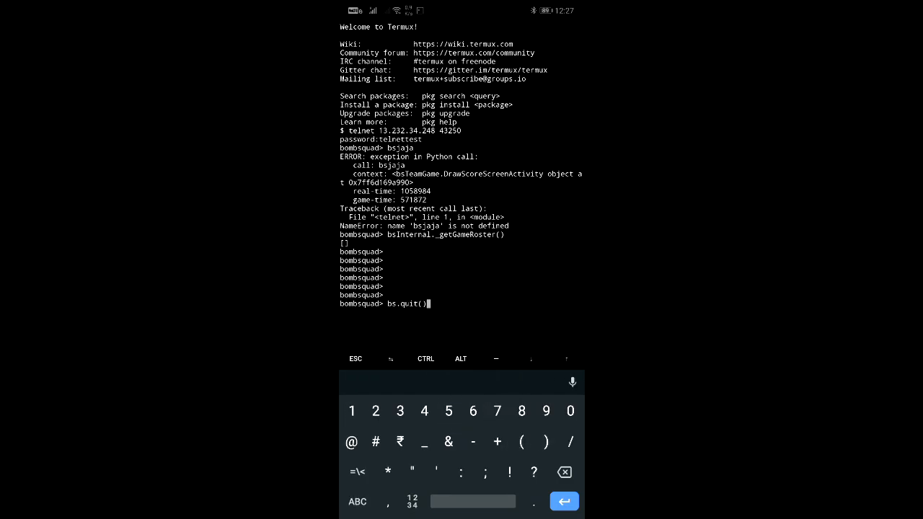
{"action": "key", "text": "Enter"}
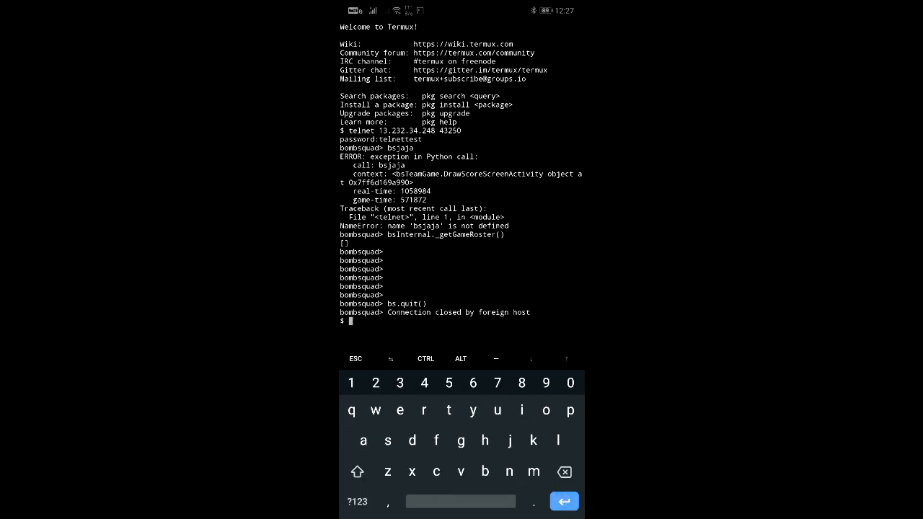
{"action": "scroll", "scroll_direction": "down", "scroll_amount": 3}
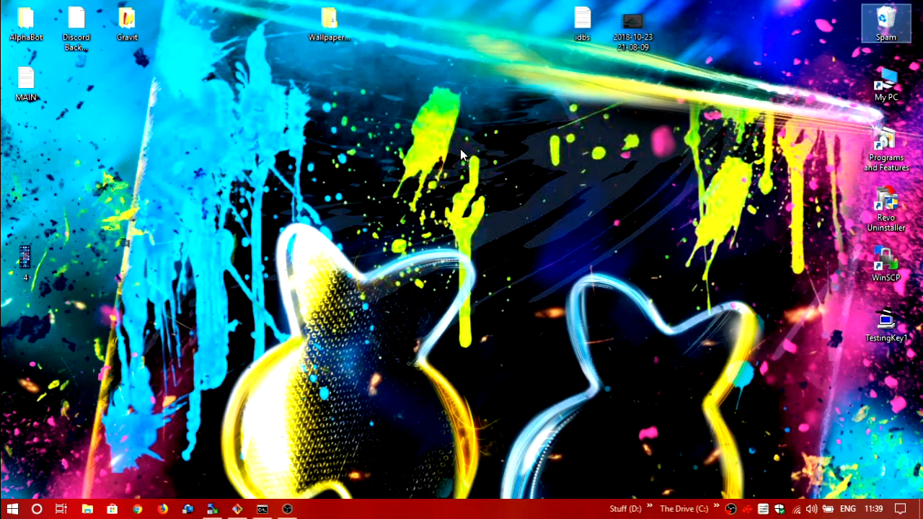
{"action": "left_click", "coordinate": [288, 508]}
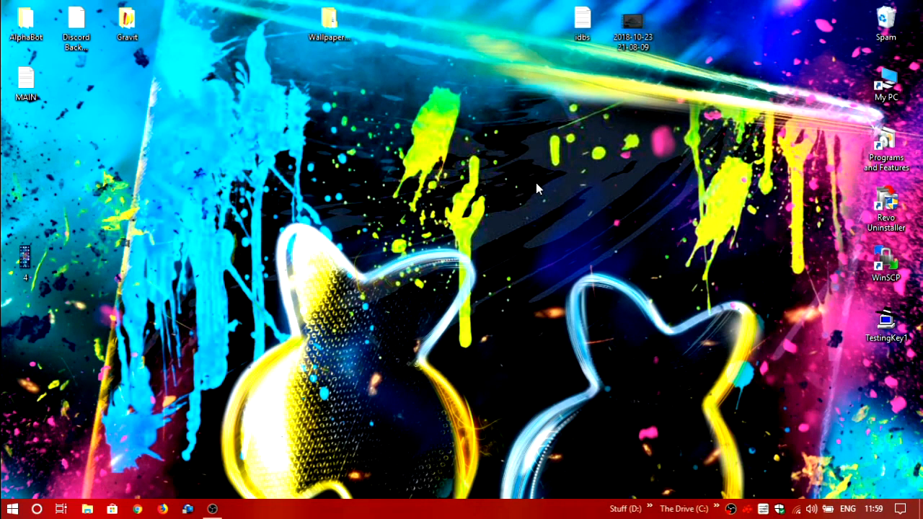
{"action": "mouse_move", "coordinate": [282, 417]}
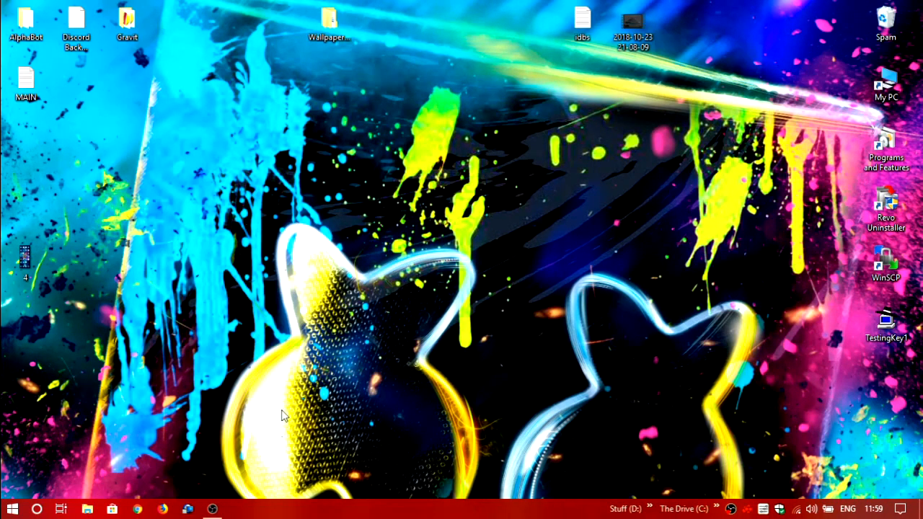